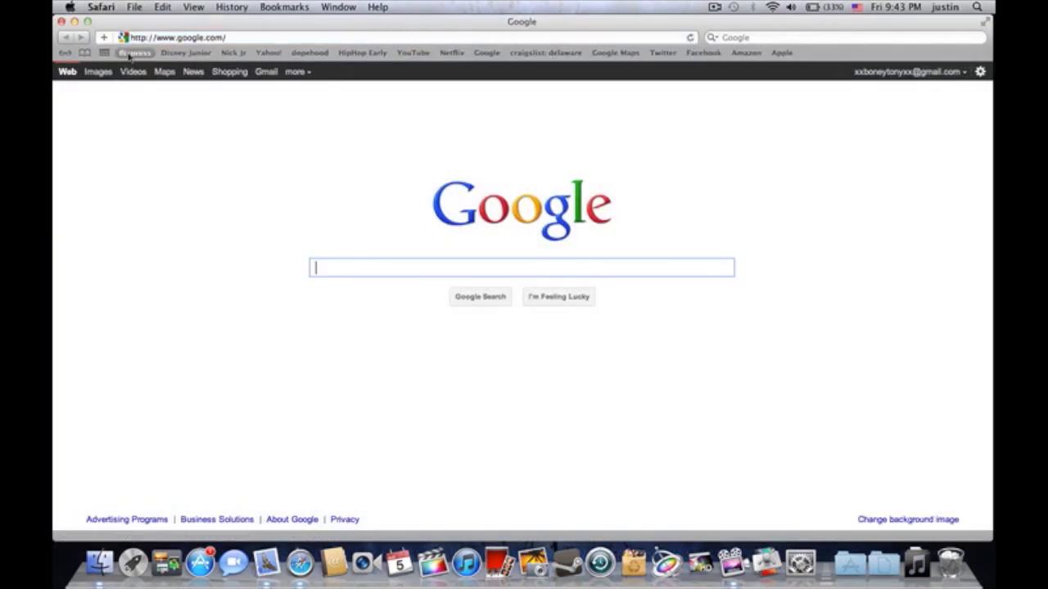
# Load flixpress.com from the flixpress bookmark in Safari.
pyautogui.click(135, 53)
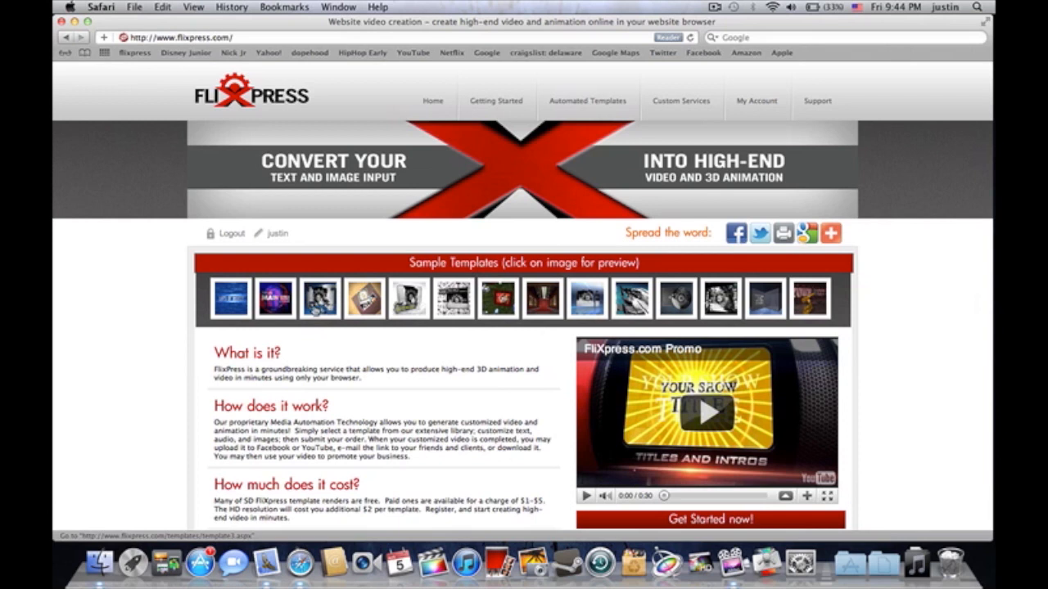
# Preview the Tech Puzzle and Box Shuffle samples, then go to Automated Templates.
pyautogui.click(320, 297)
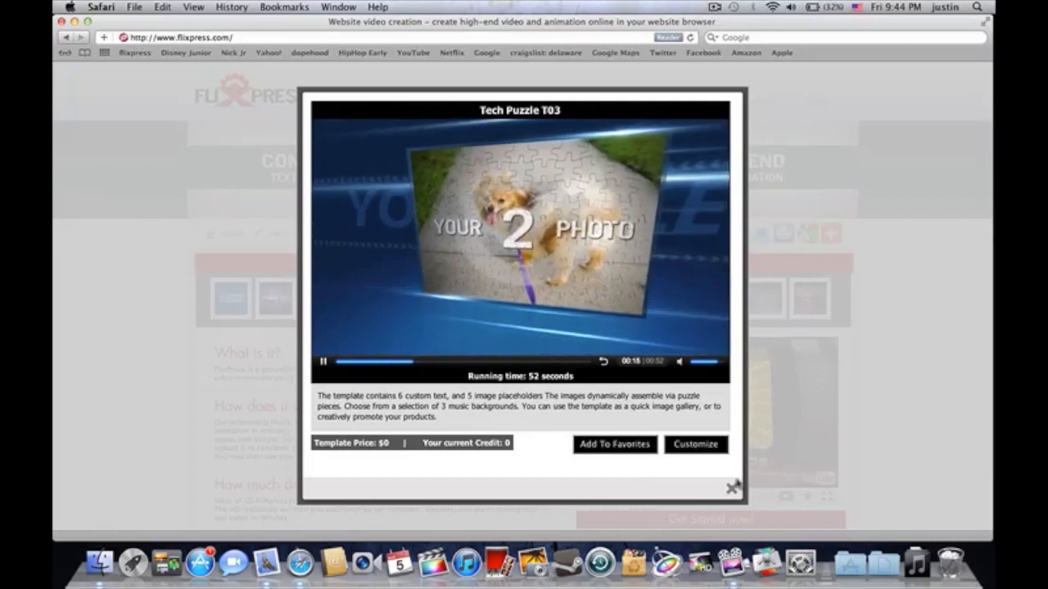
pyautogui.click(731, 488)
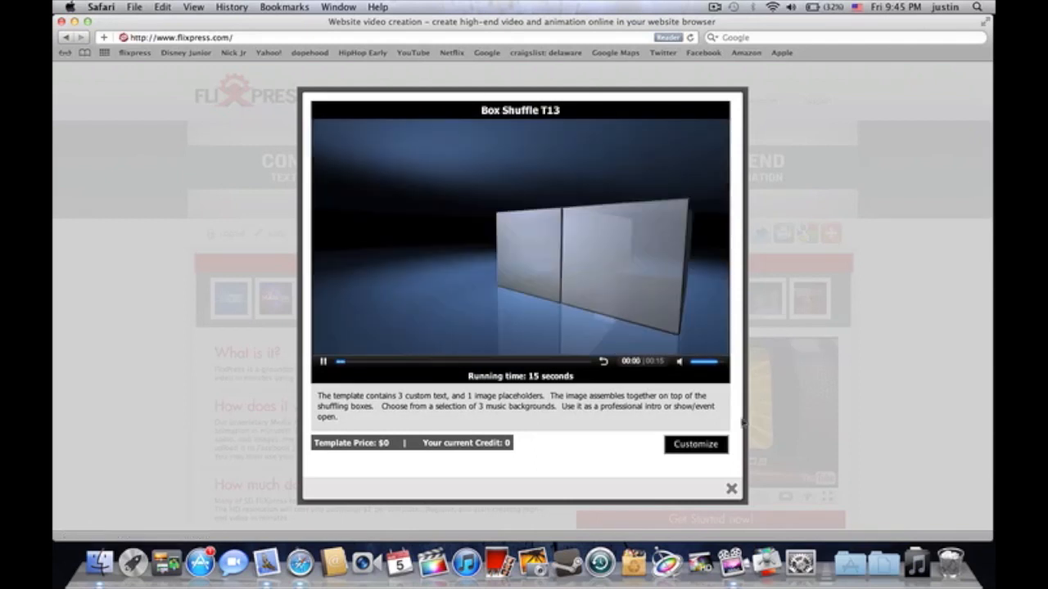
pyautogui.click(731, 489)
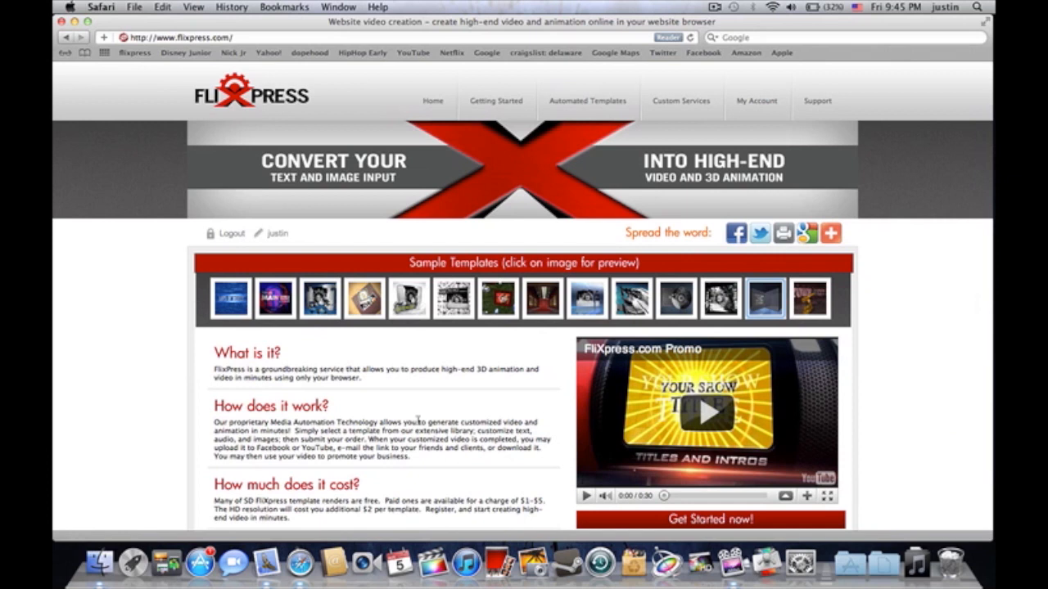
pyautogui.moveTo(443, 337)
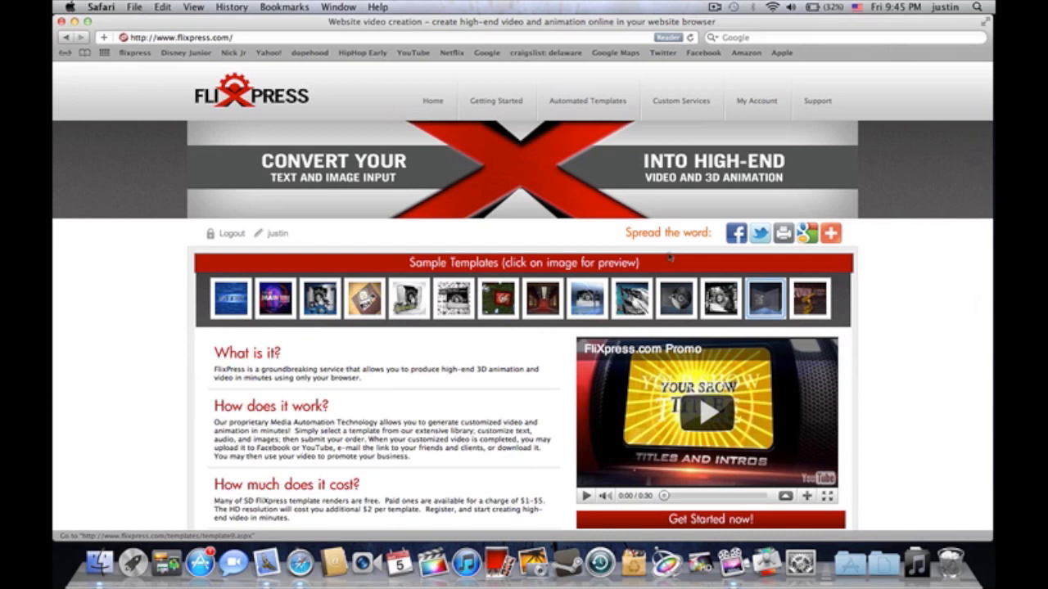
pyautogui.click(587, 101)
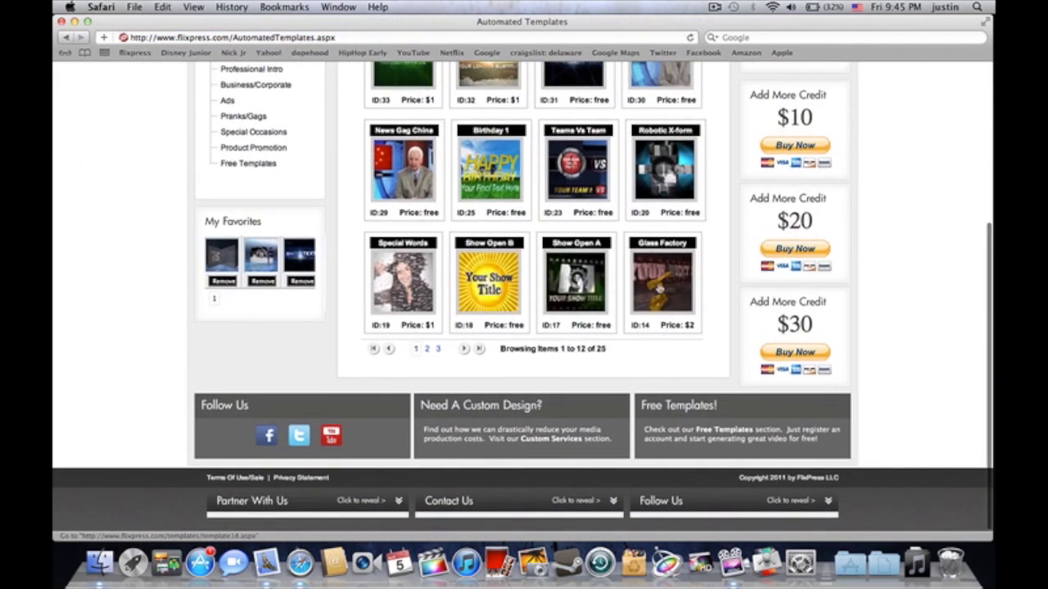
# Preview the free Show Open 1 template (ID 17) and add it to favorites.
pyautogui.click(577, 283)
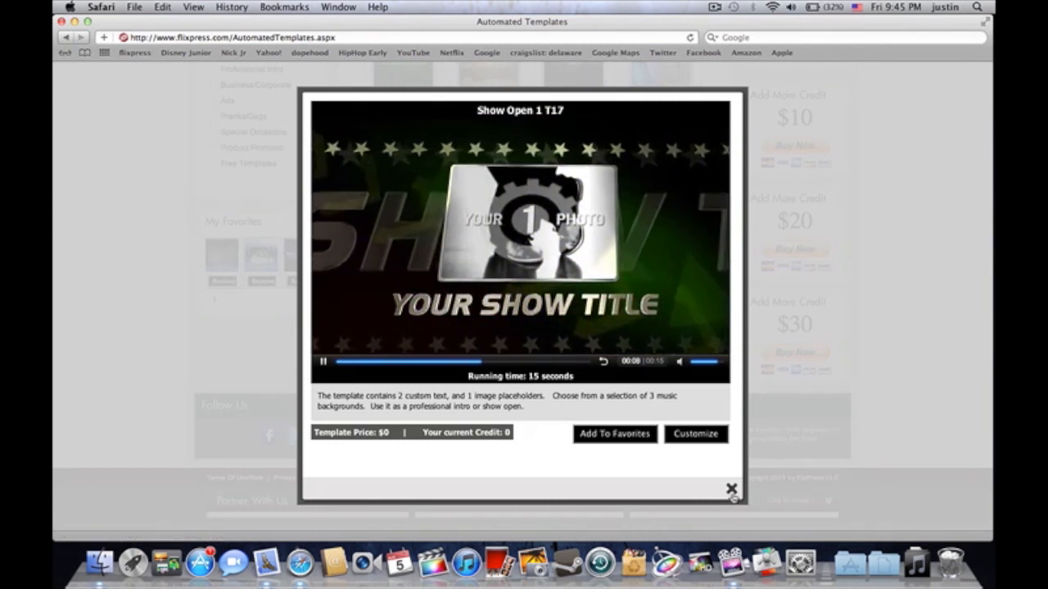
pyautogui.click(731, 489)
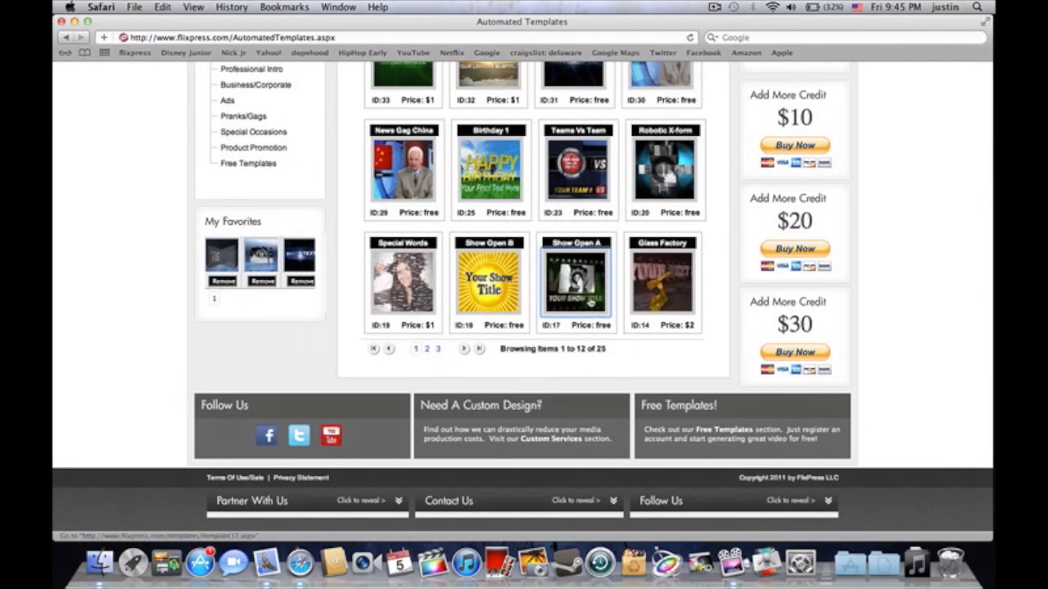
pyautogui.click(577, 281)
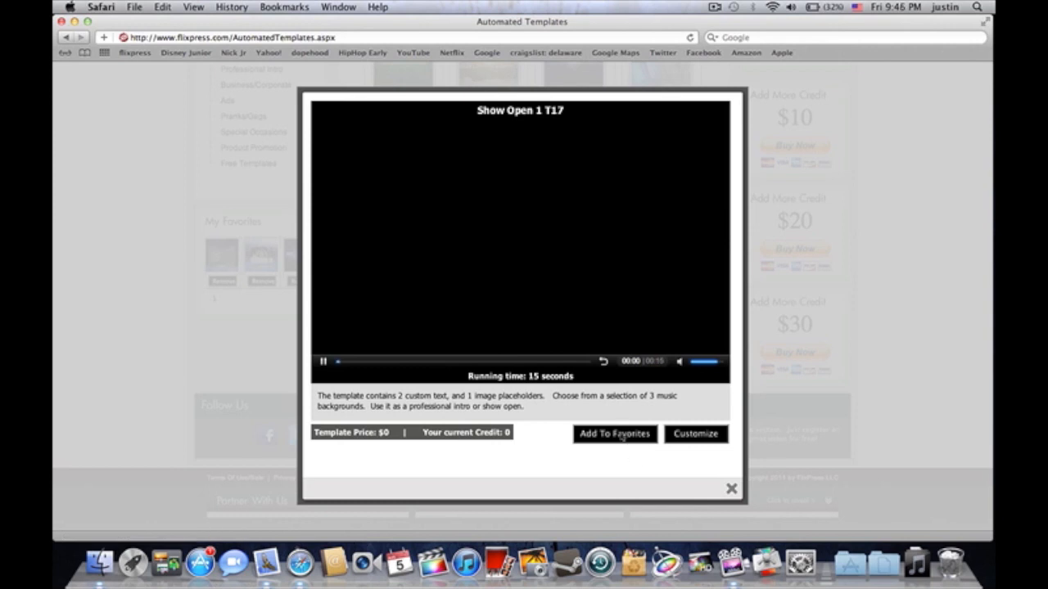
pyautogui.click(731, 489)
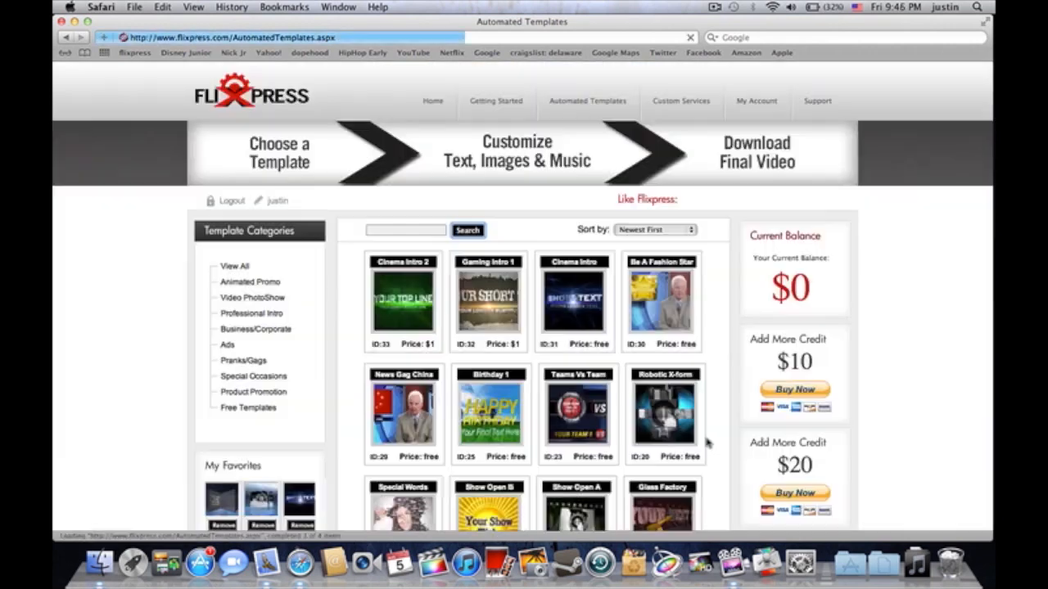
pyautogui.scroll(-3)
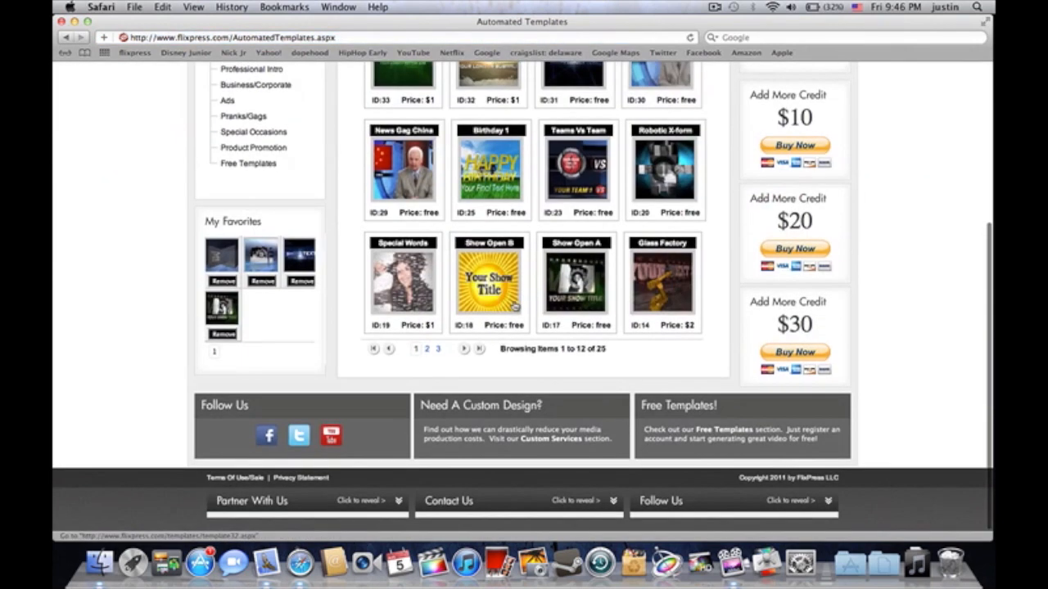
pyautogui.scroll(3)
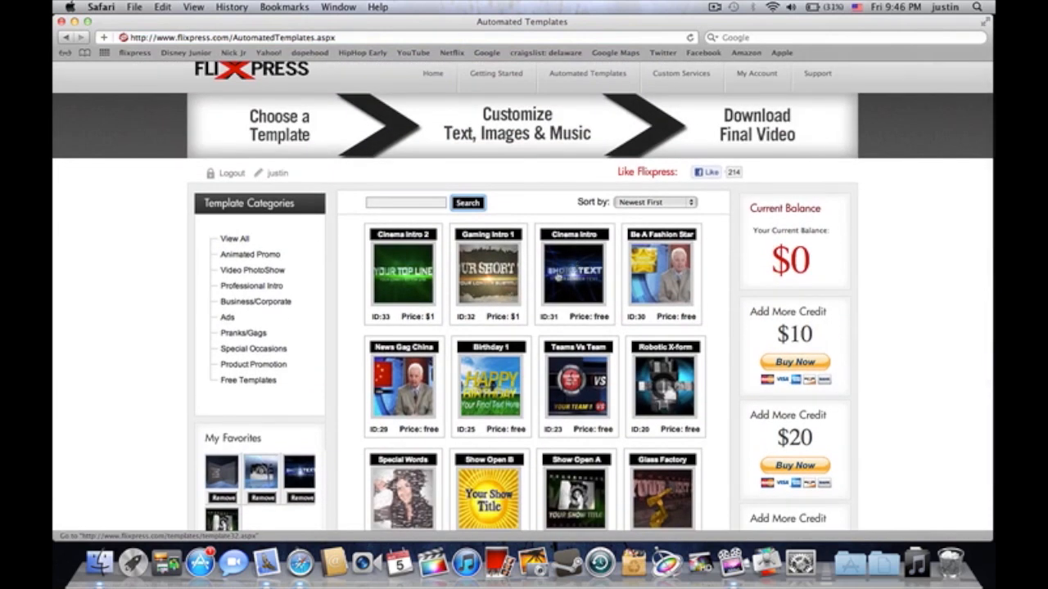
pyautogui.moveTo(577, 285)
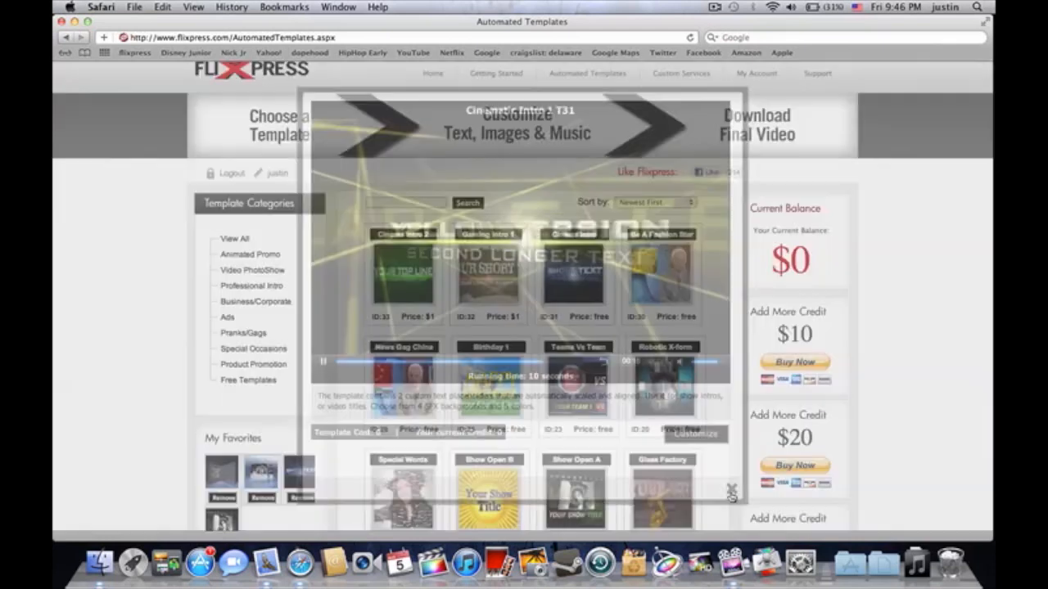
pyautogui.click(731, 489)
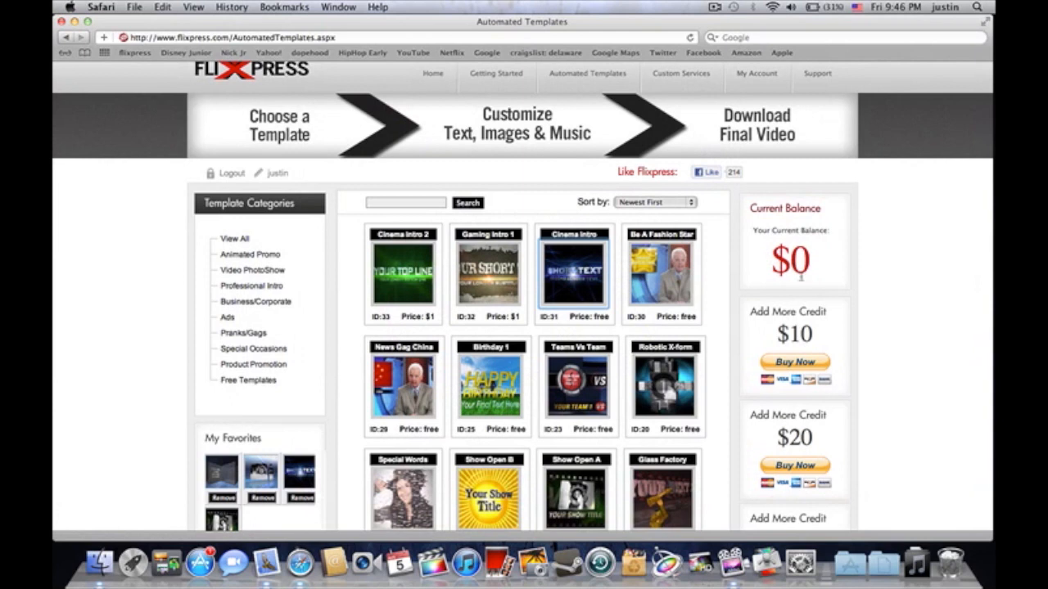
pyautogui.scroll(-3)
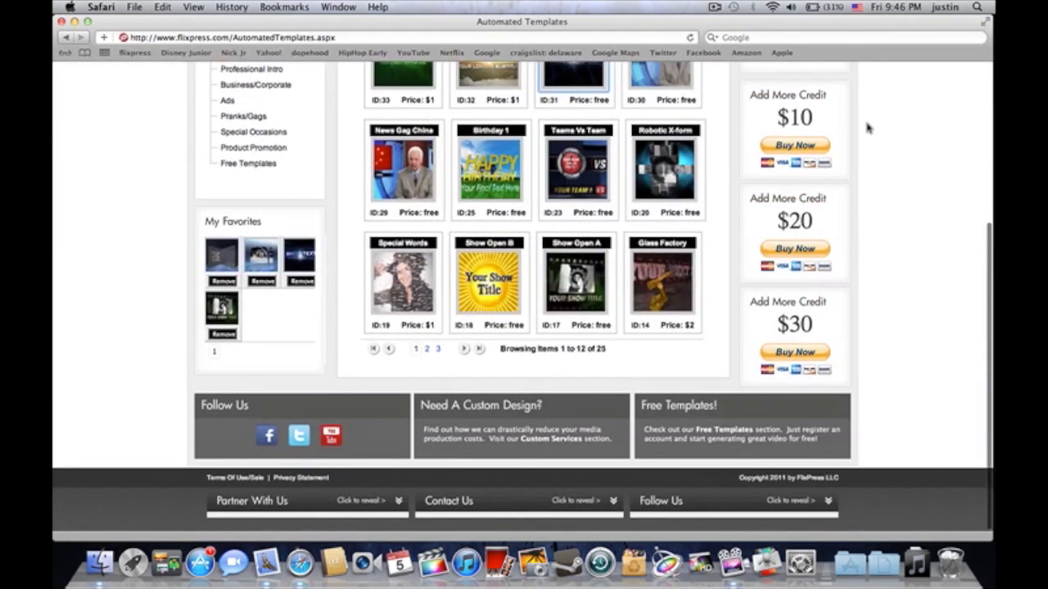
pyautogui.moveTo(855, 332)
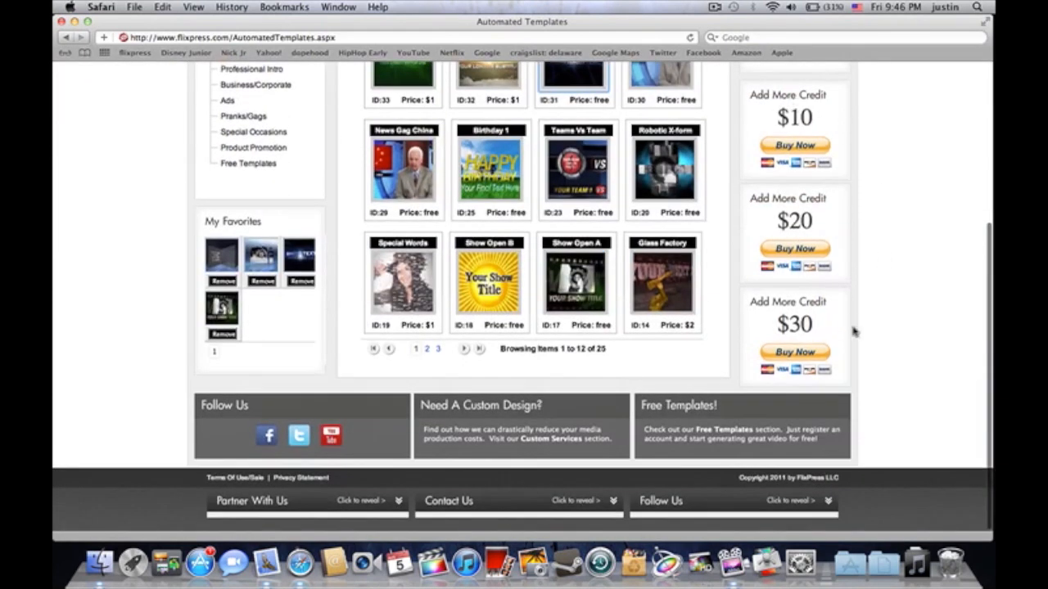
pyautogui.scroll(3)
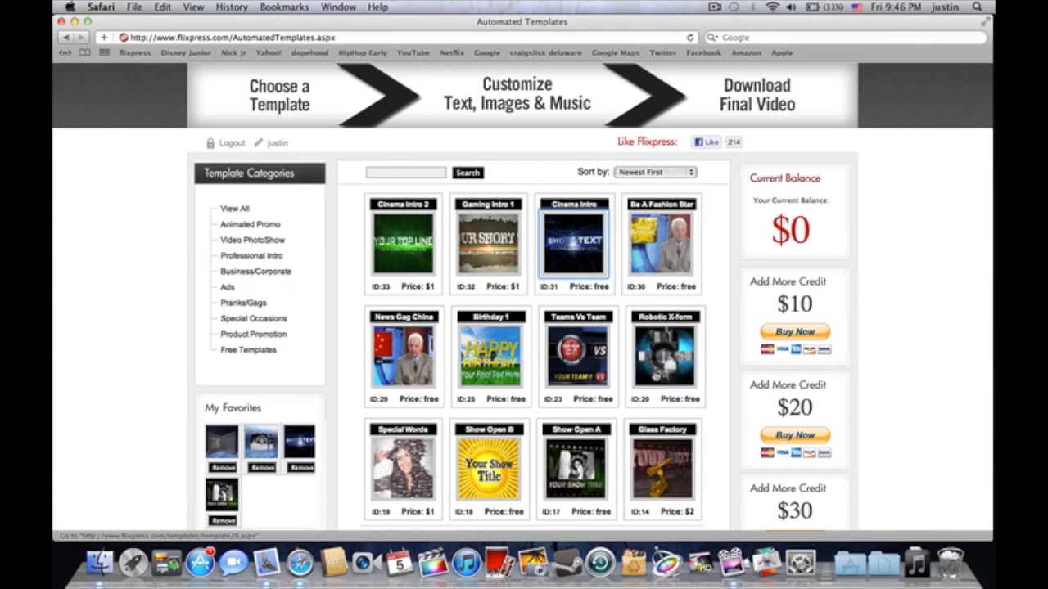
pyautogui.scroll(-3)
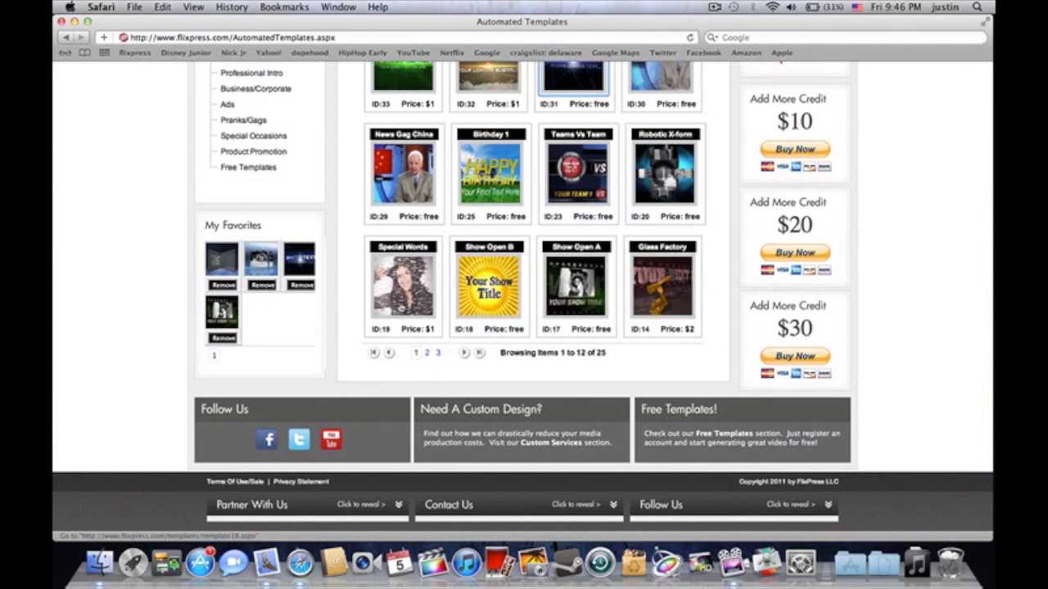
pyautogui.scroll(3)
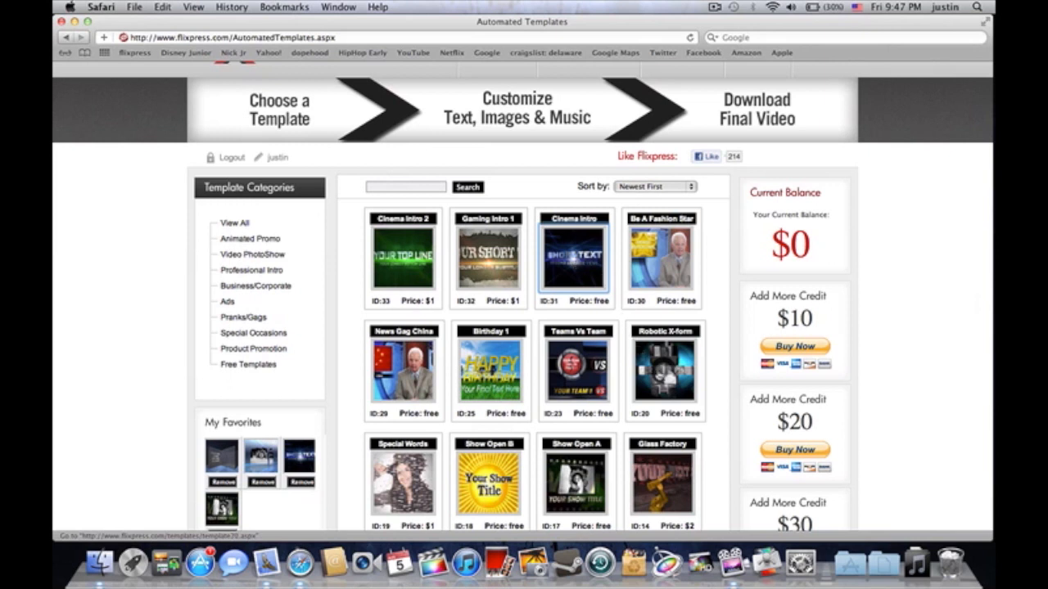
# Accept the I Agree terms for Cinematic Intro 1 and continue to its customization fields.
pyautogui.scroll(3)
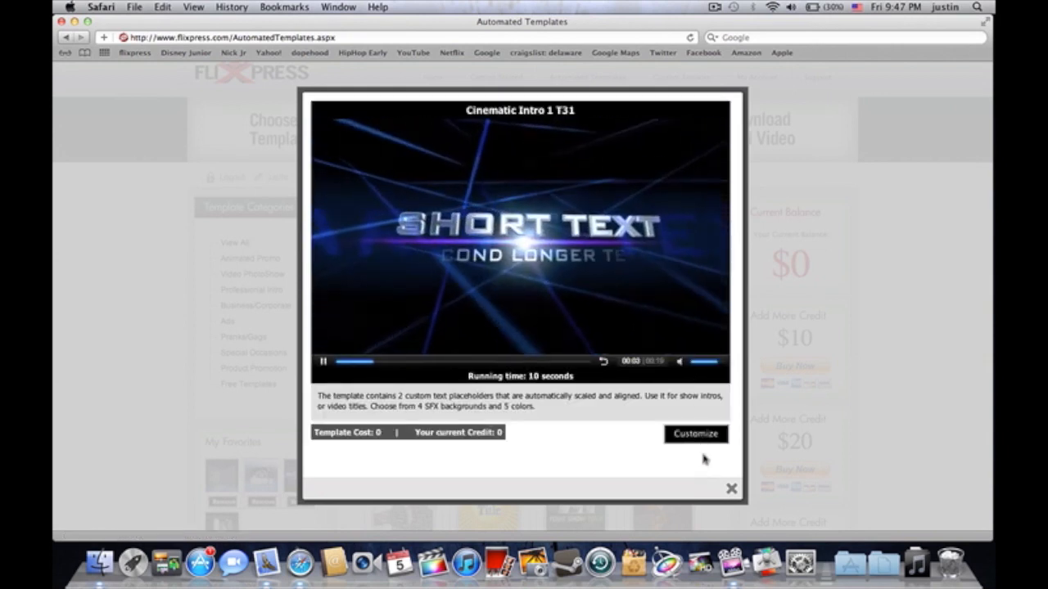
pyautogui.click(695, 434)
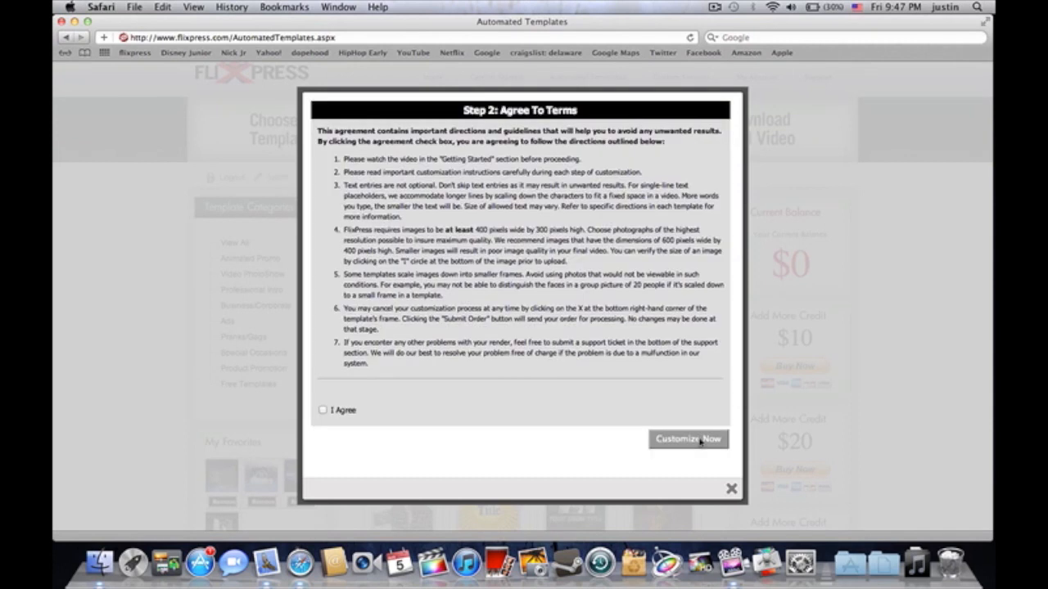
pyautogui.click(322, 410)
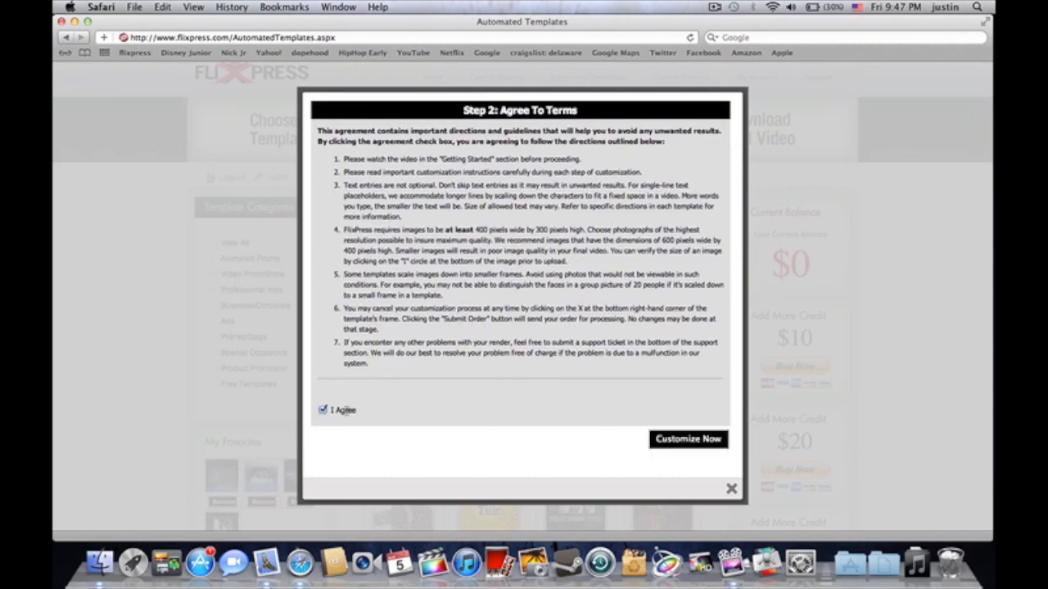
pyautogui.click(687, 439)
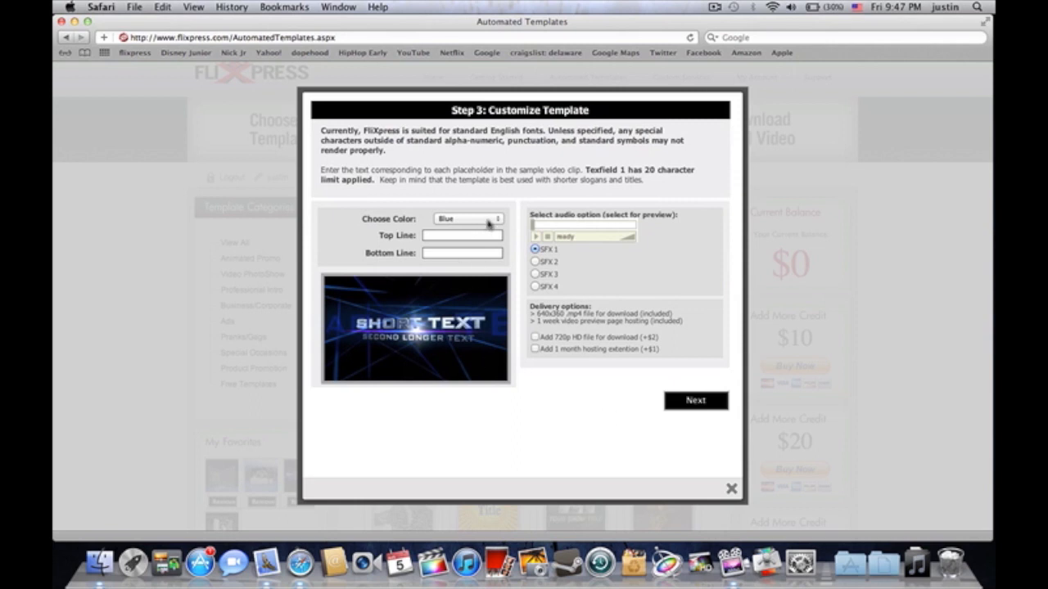
# Set the Cinematic Intro colour to Green.
pyautogui.click(467, 218)
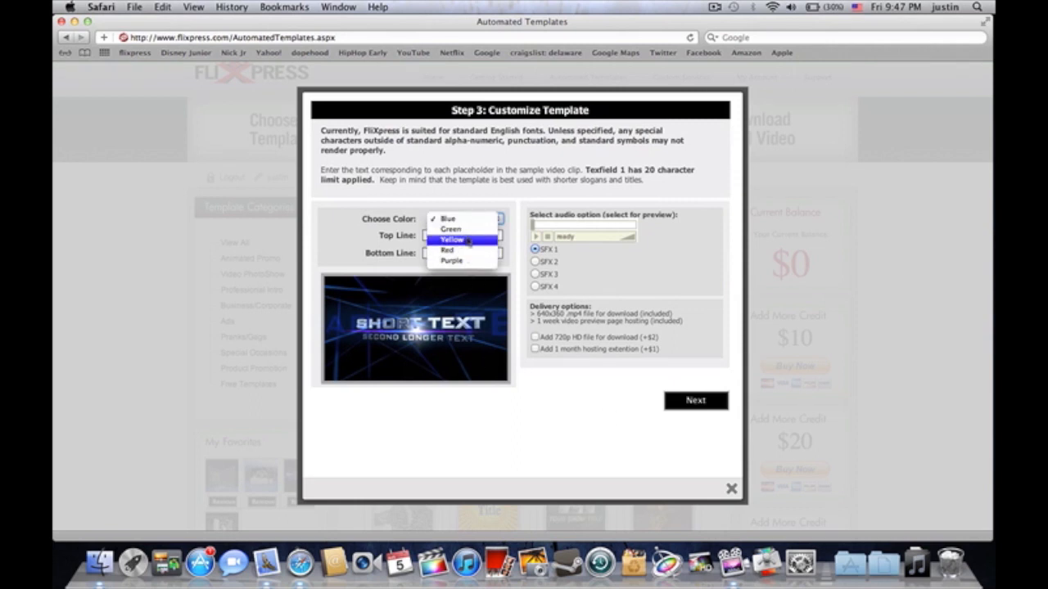
pyautogui.click(447, 250)
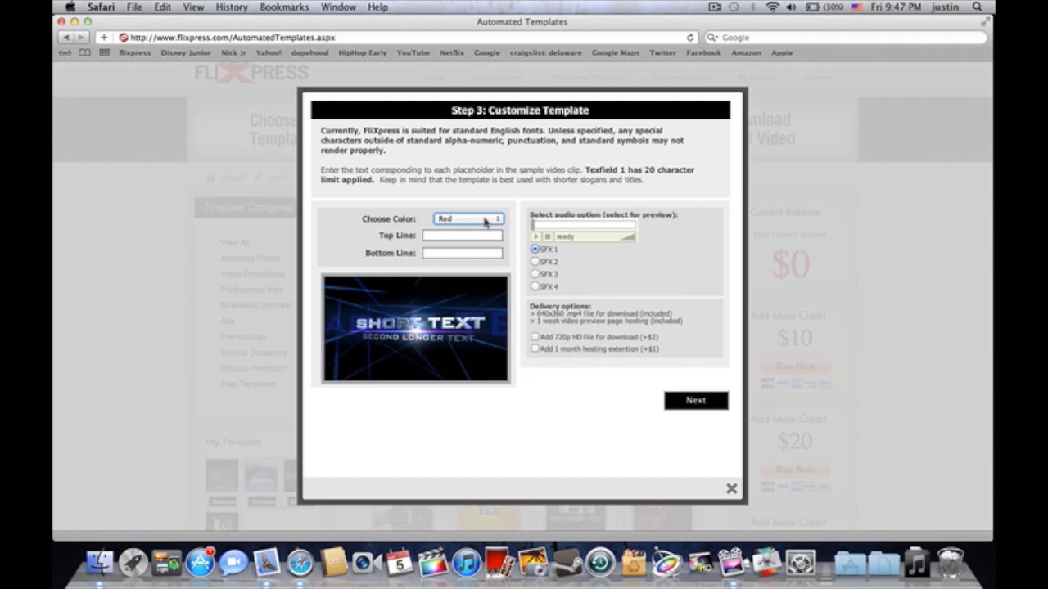
pyautogui.click(468, 218)
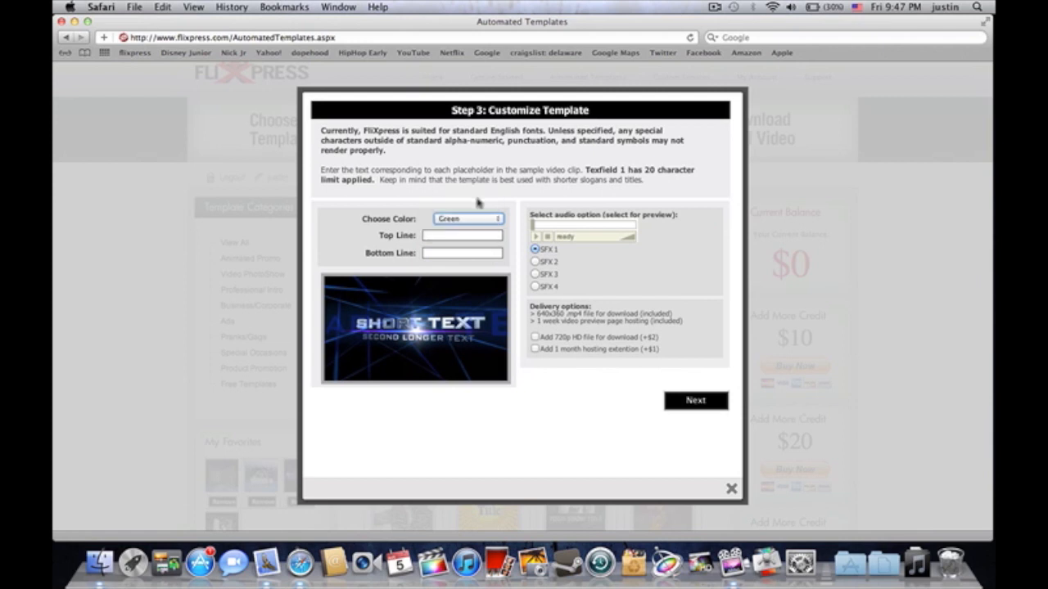
# Enter Blackfeet86 as the top line and start the bottom line 'unboxing'.
pyautogui.click(462, 235)
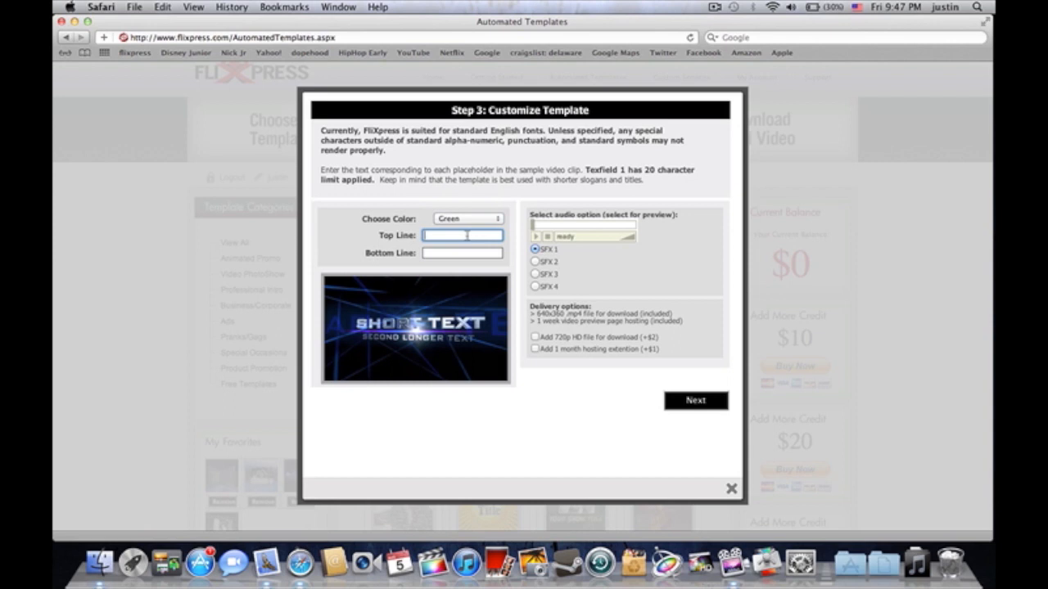
pyautogui.write('8')
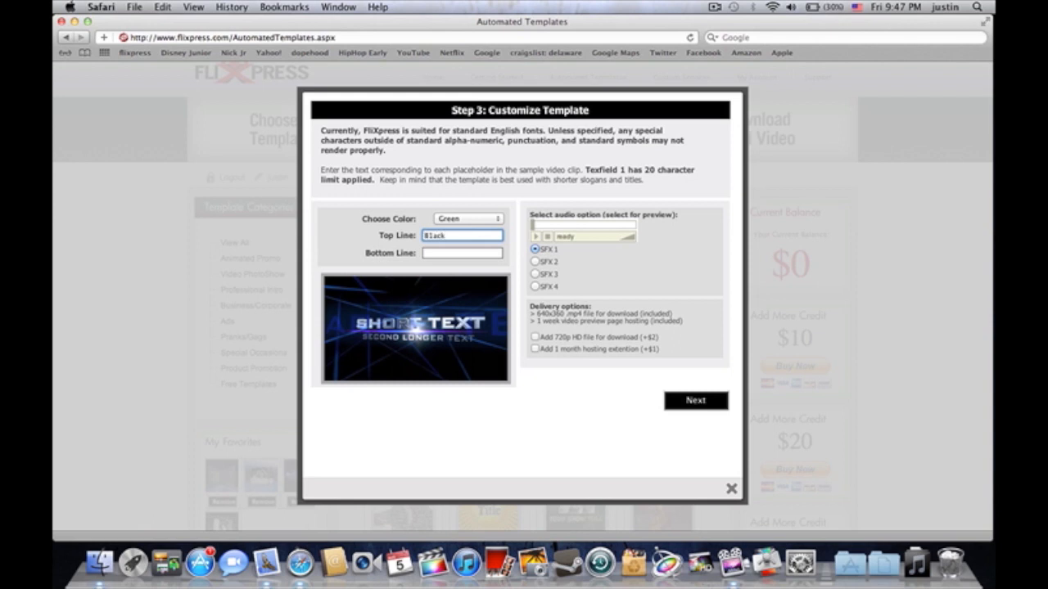
pyautogui.write('feet86')
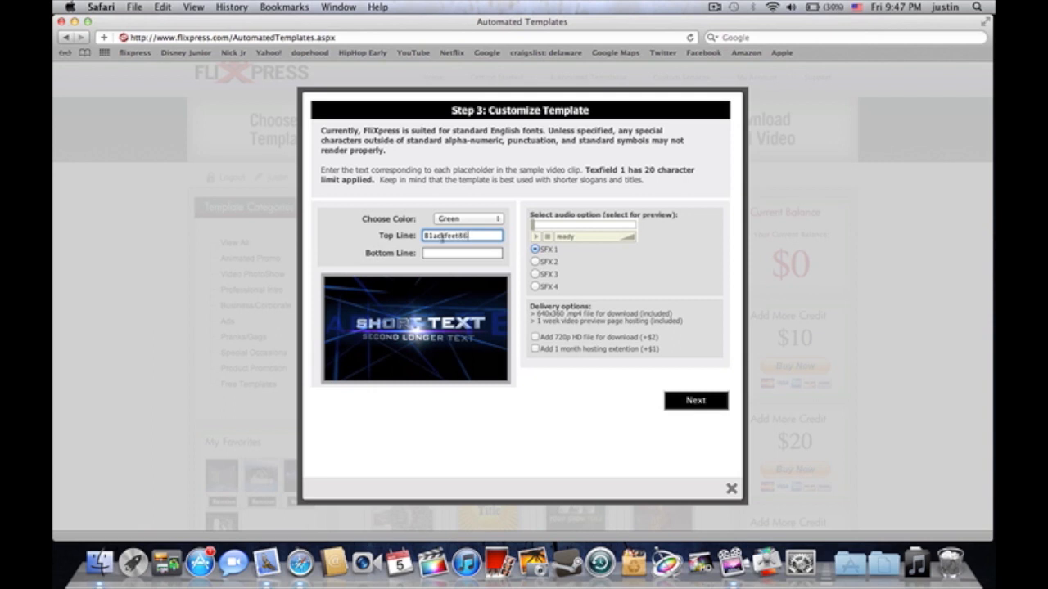
pyautogui.click(463, 253)
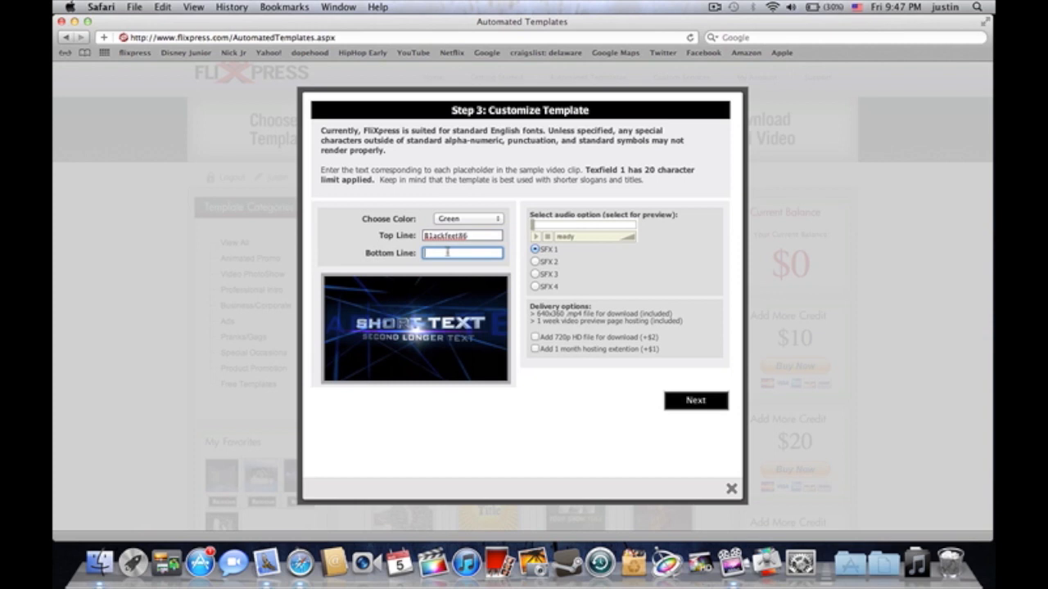
pyautogui.write('unboxing')
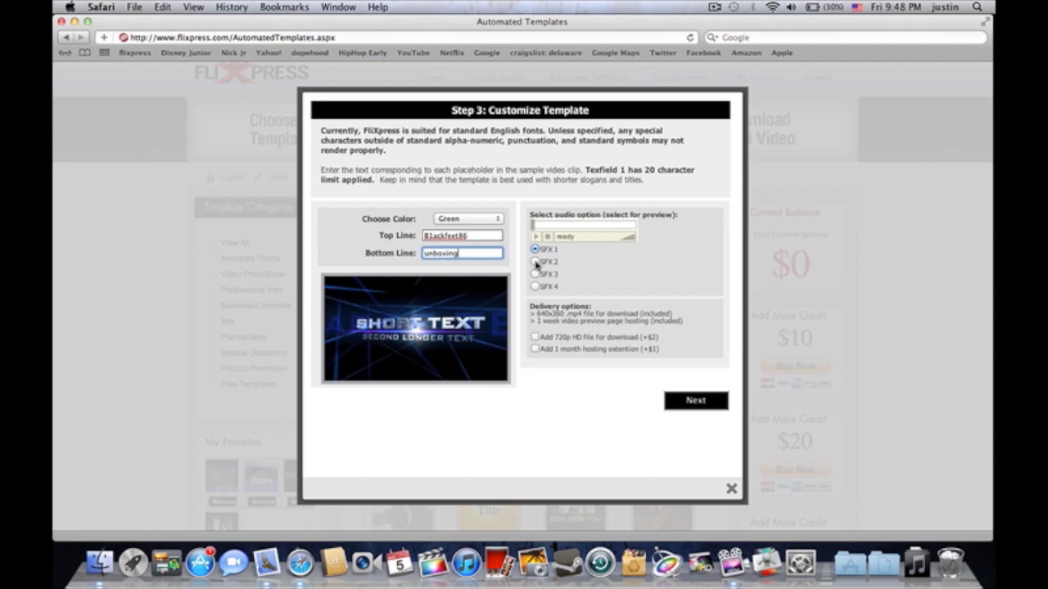
# Audition sound effects SFX 2, 3 and 4, keep SFX 1, and continue.
pyautogui.click(535, 262)
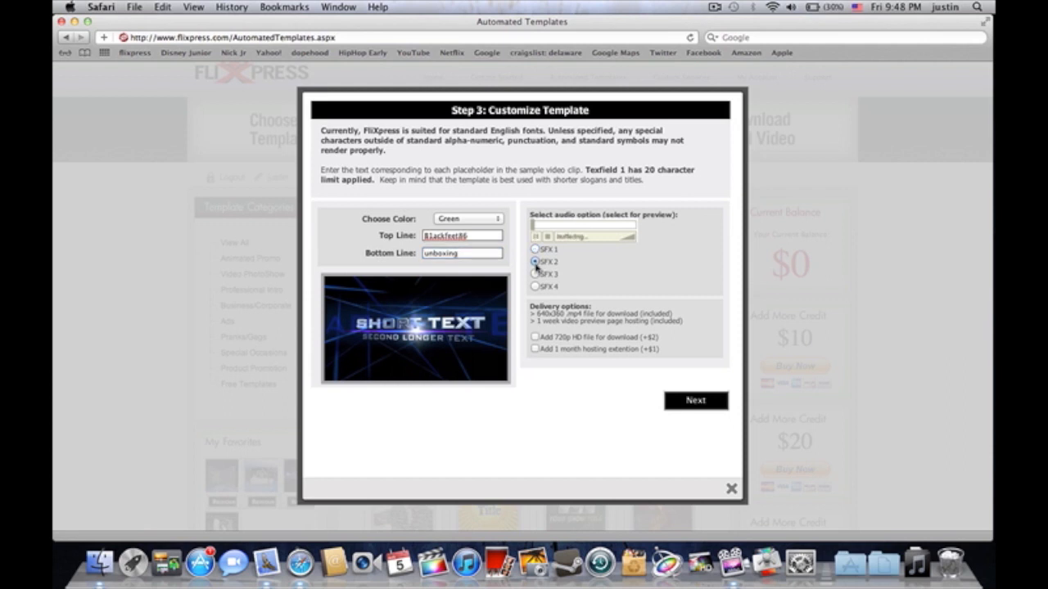
pyautogui.click(535, 261)
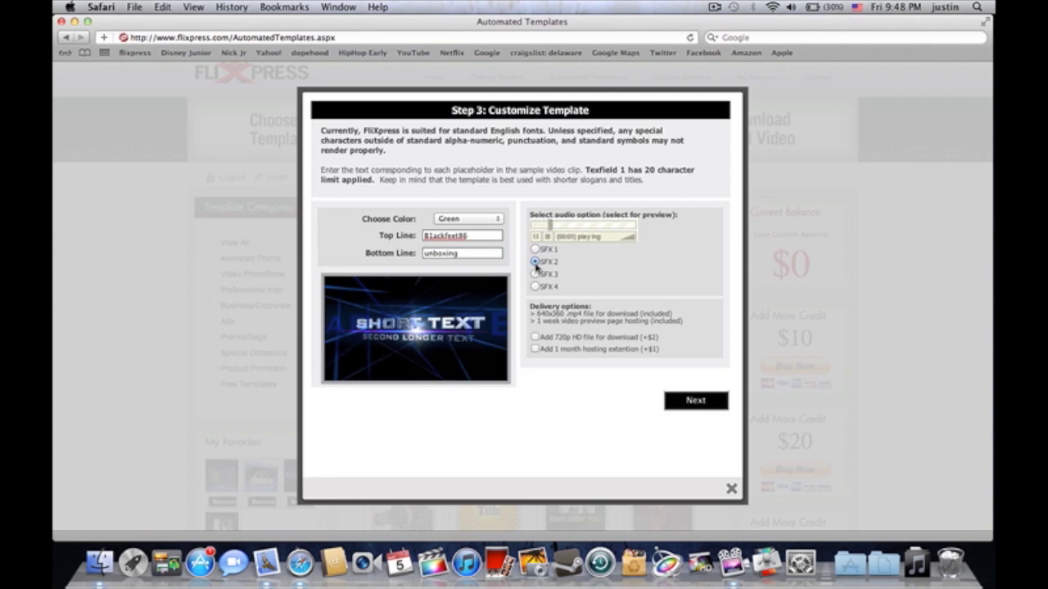
pyautogui.click(535, 274)
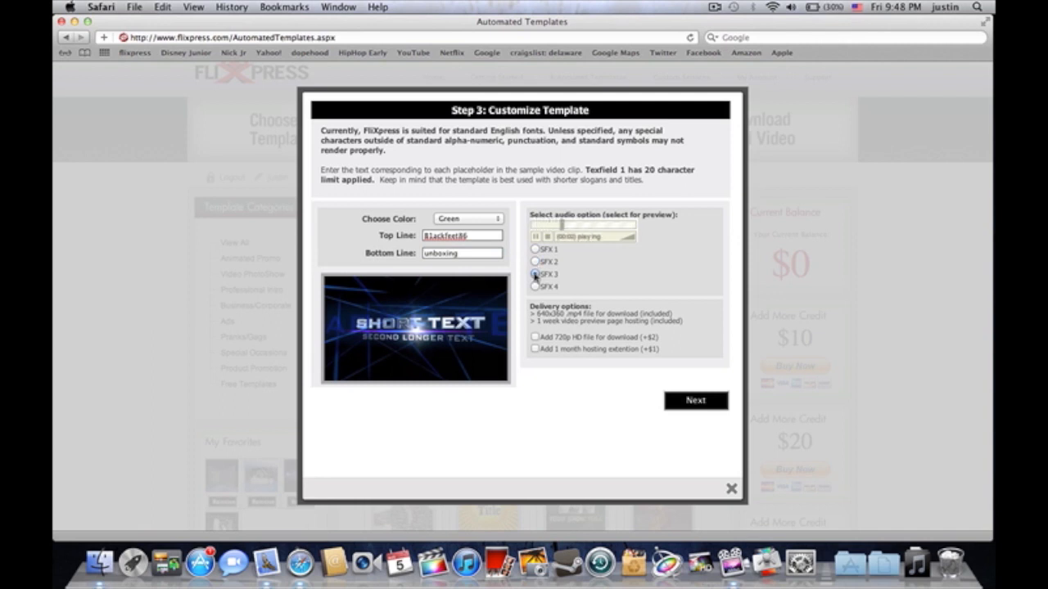
pyautogui.click(534, 286)
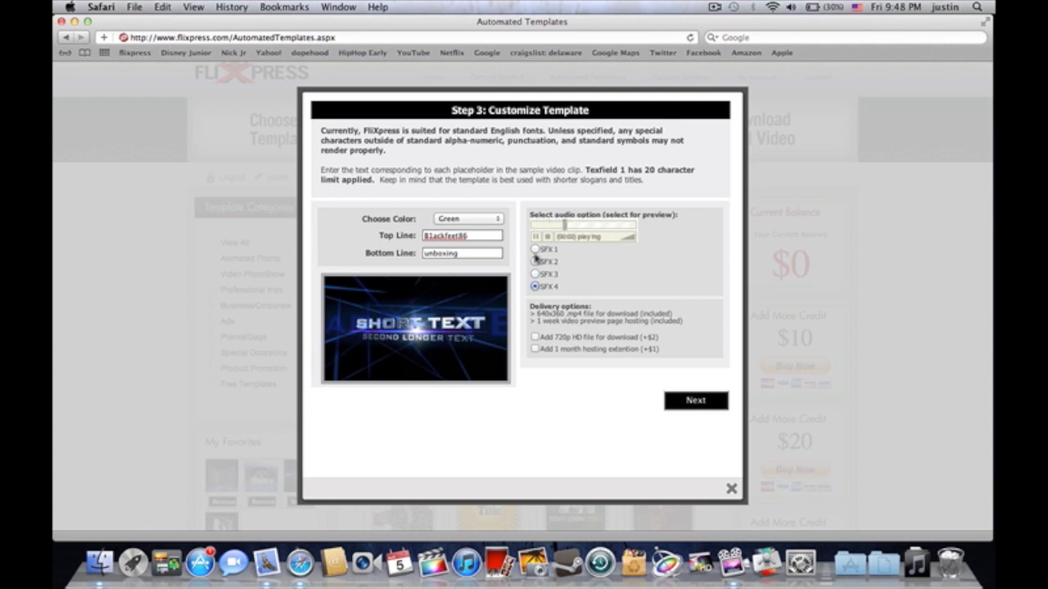
pyautogui.click(535, 249)
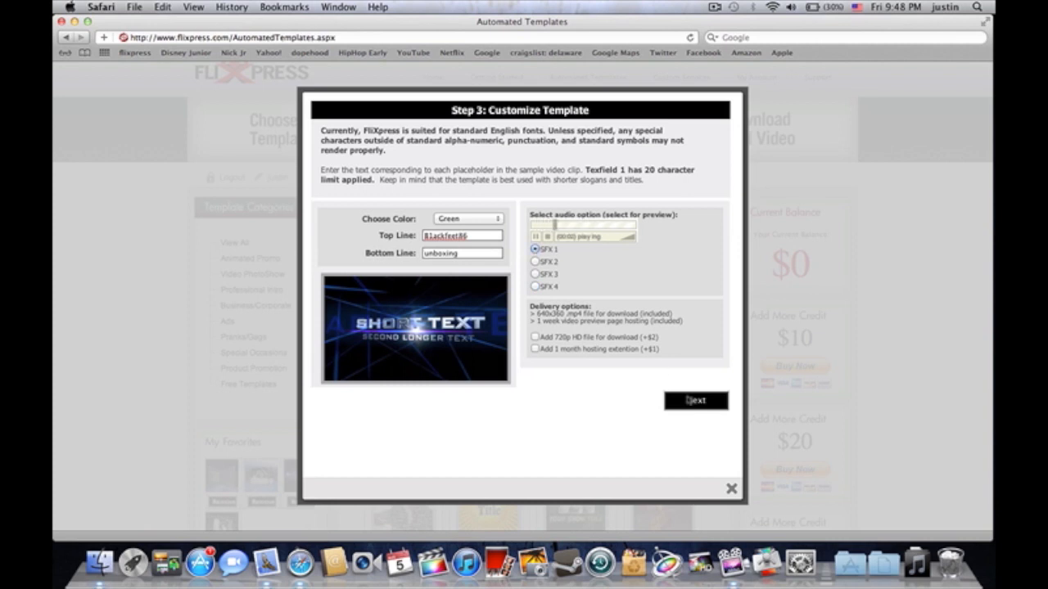
pyautogui.click(696, 400)
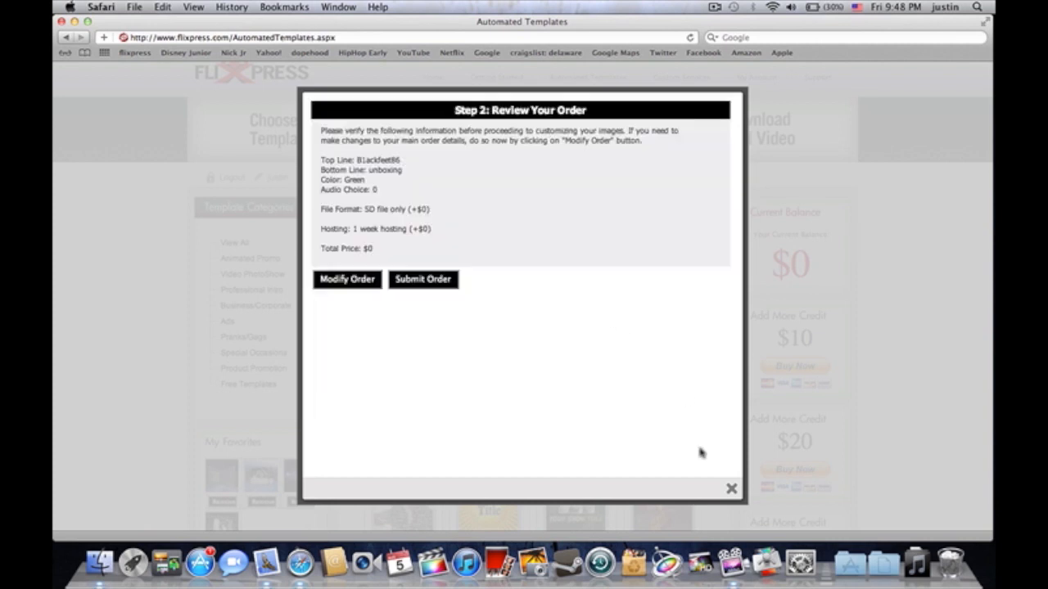
pyautogui.moveTo(365, 287)
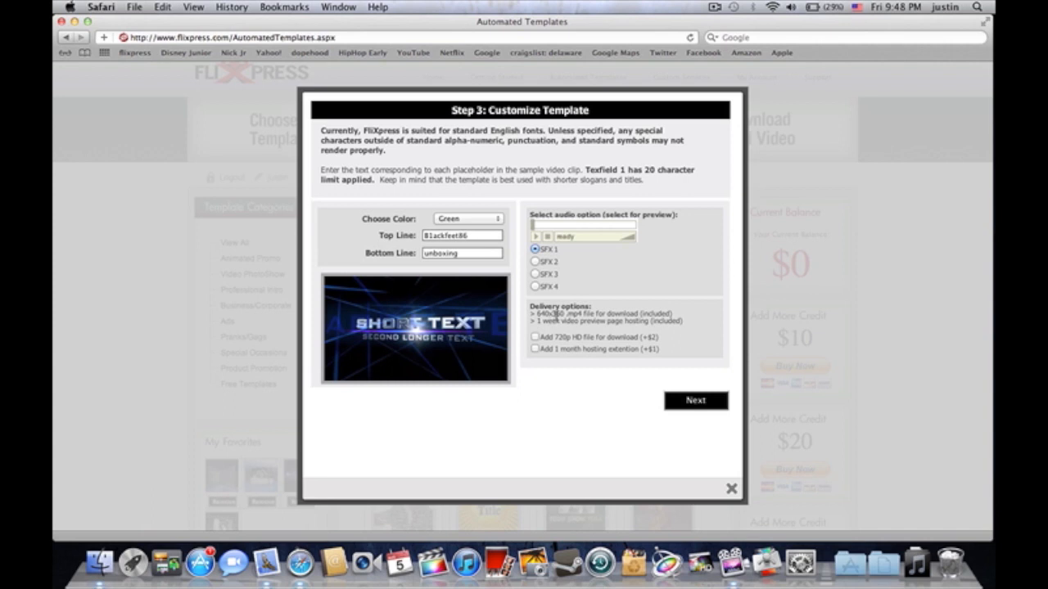
pyautogui.moveTo(672, 312)
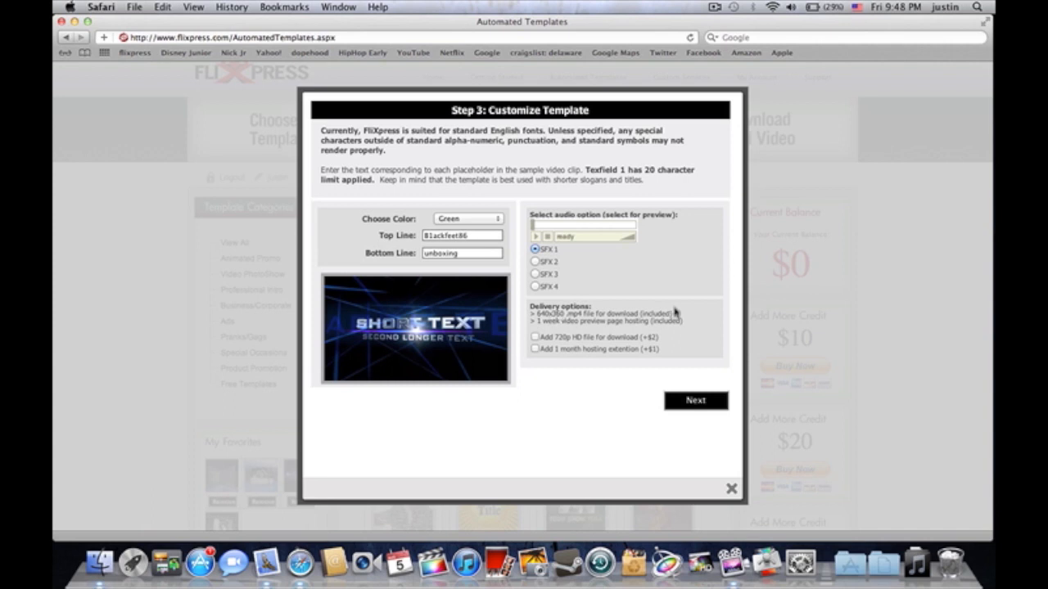
pyautogui.moveTo(563, 324)
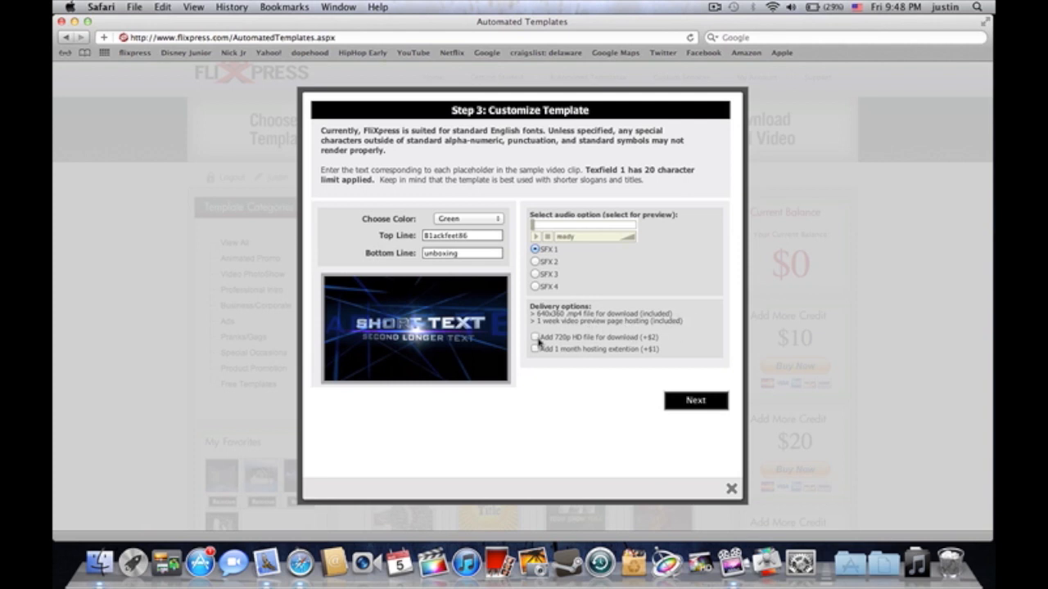
pyautogui.moveTo(543, 343)
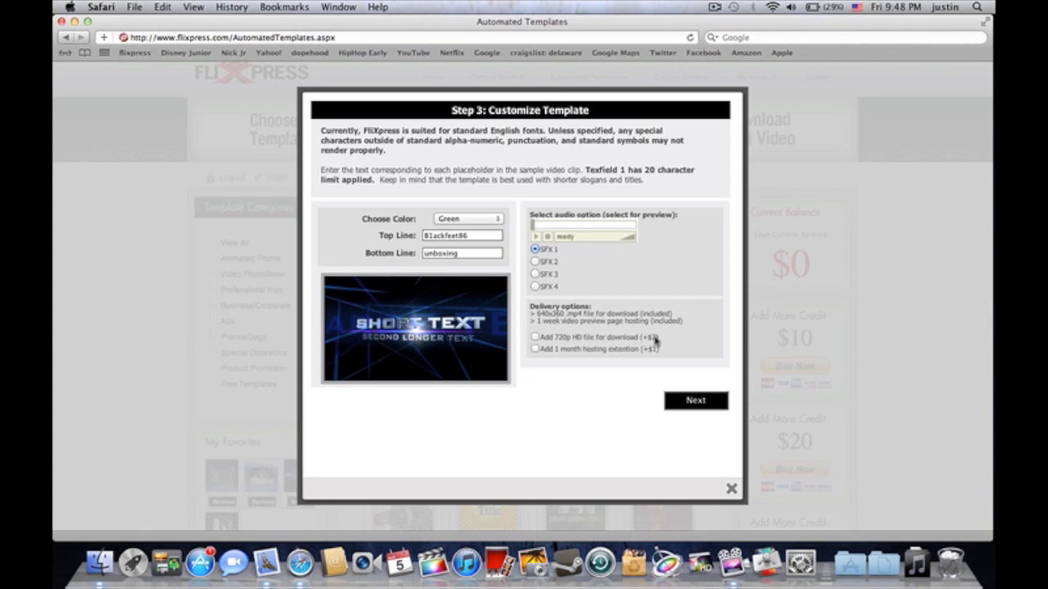
pyautogui.moveTo(647, 354)
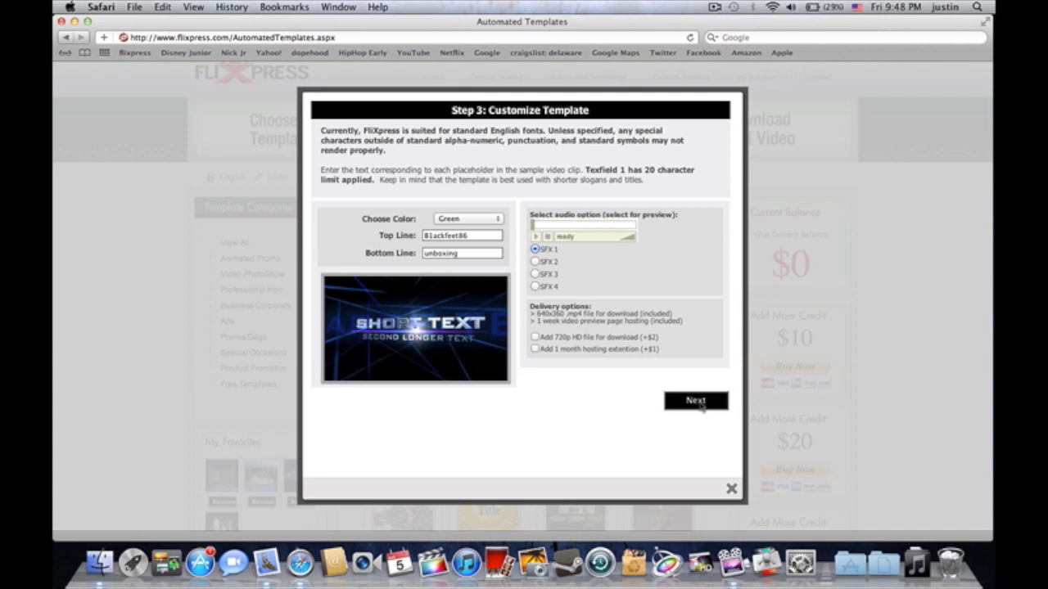
# Advance to Review Your Order and submit it, getting order ID 41235.
pyautogui.click(696, 400)
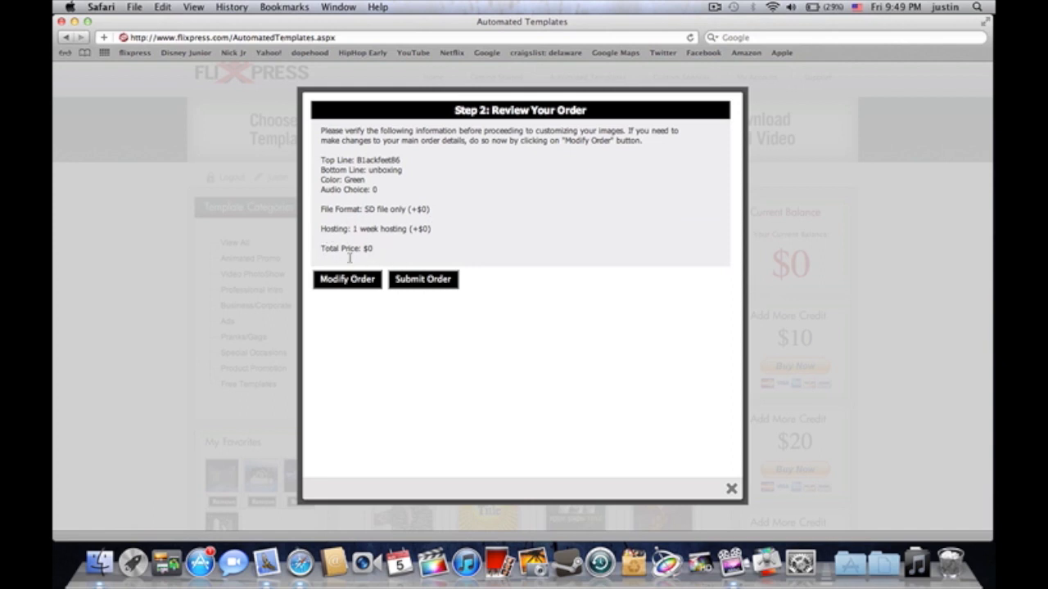
pyautogui.click(423, 279)
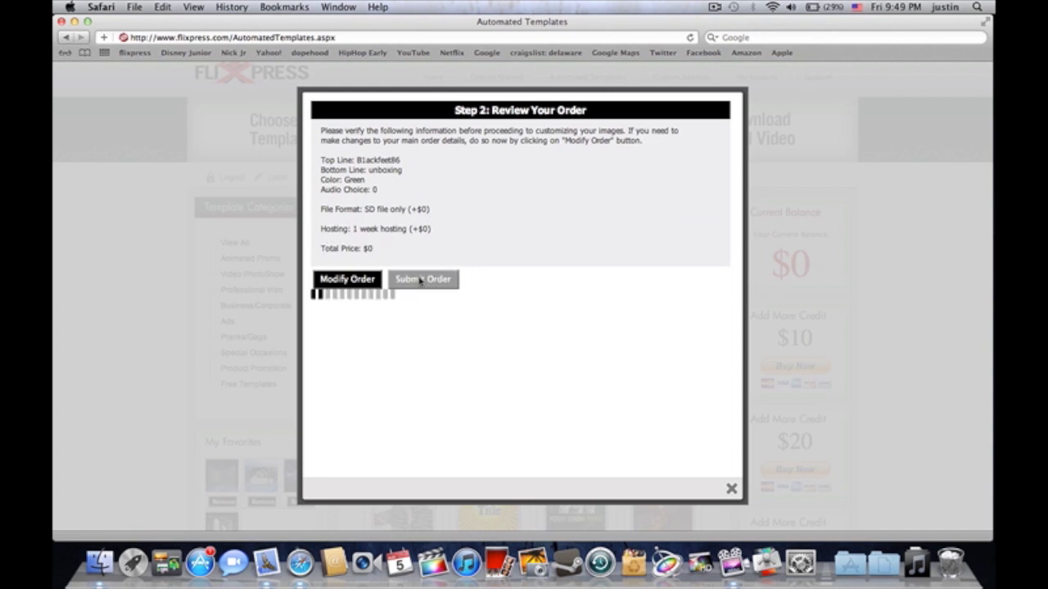
pyautogui.click(422, 279)
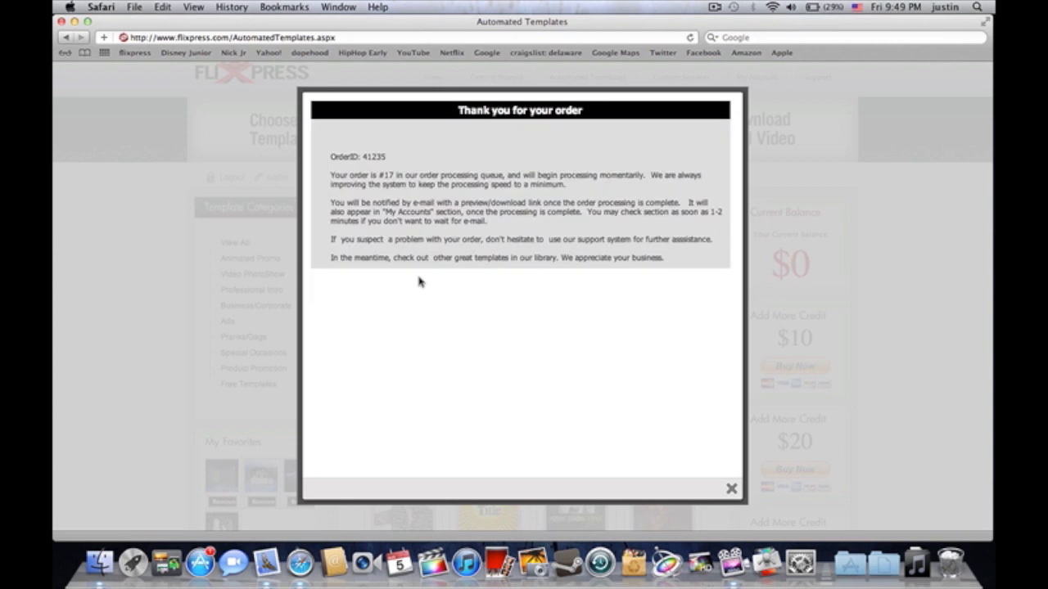
pyautogui.moveTo(491, 294)
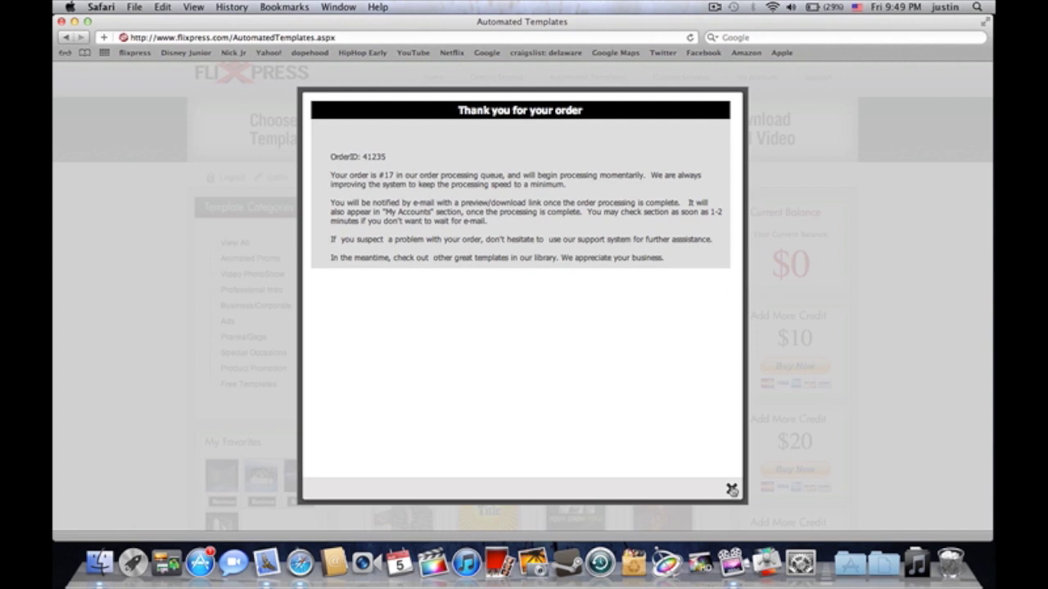
# Close the confirmation, go to My Account, and watch order 41235's preview.
pyautogui.click(731, 489)
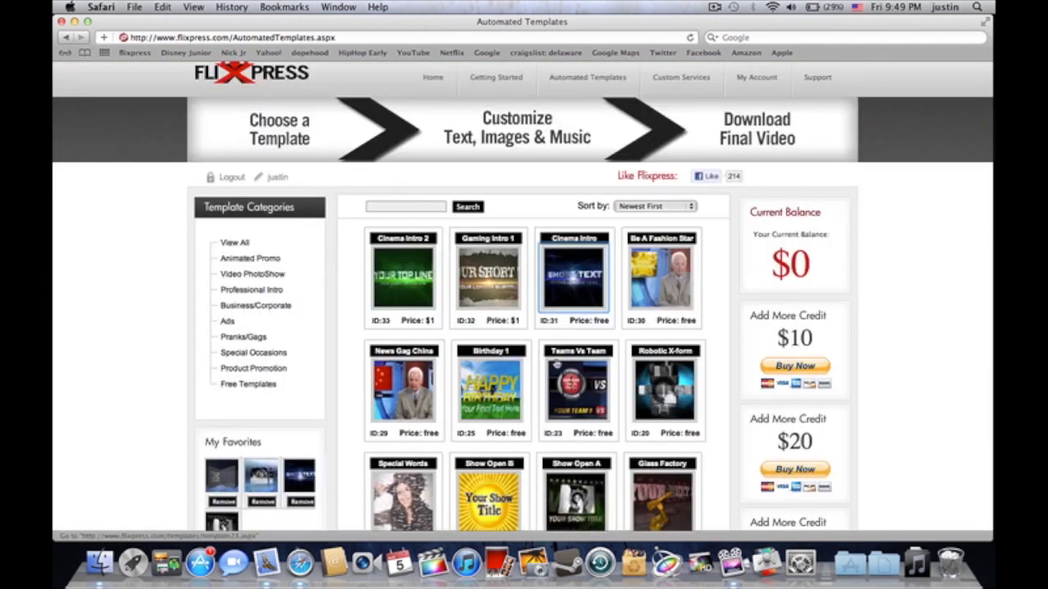
pyautogui.scroll(3)
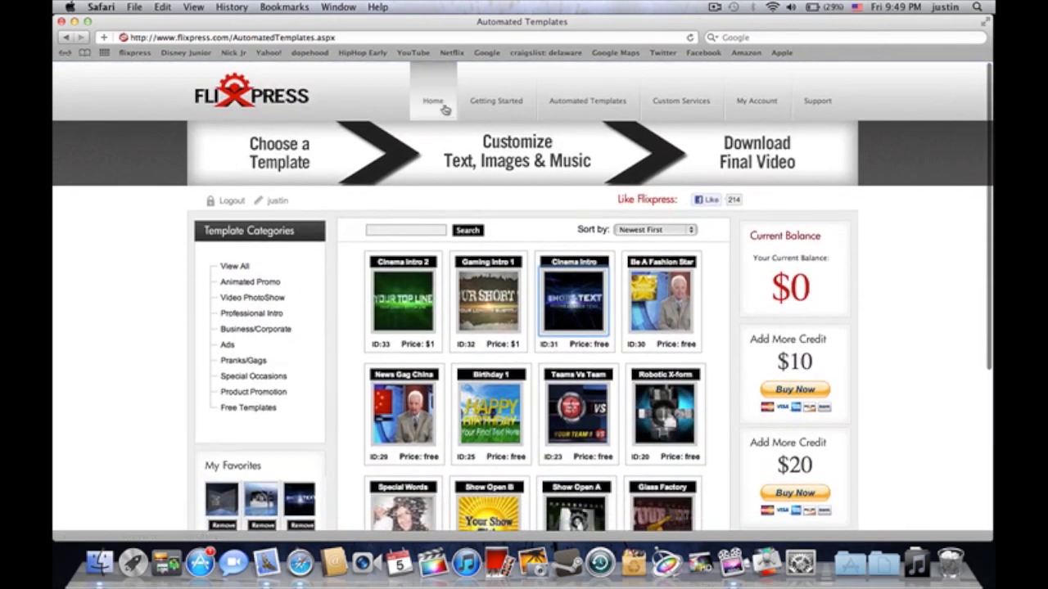
pyautogui.click(433, 100)
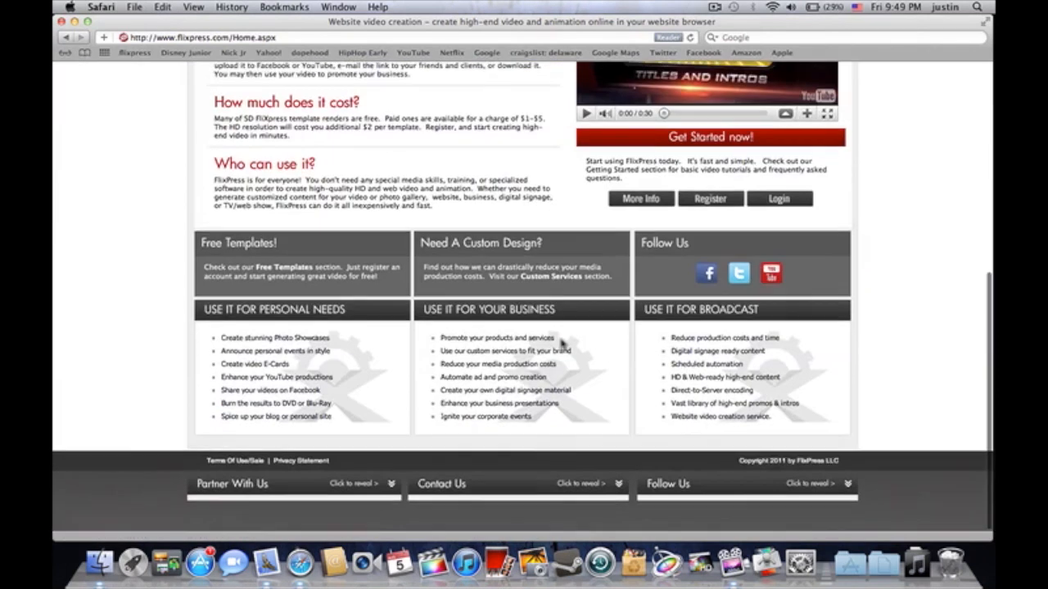
pyautogui.scroll(3)
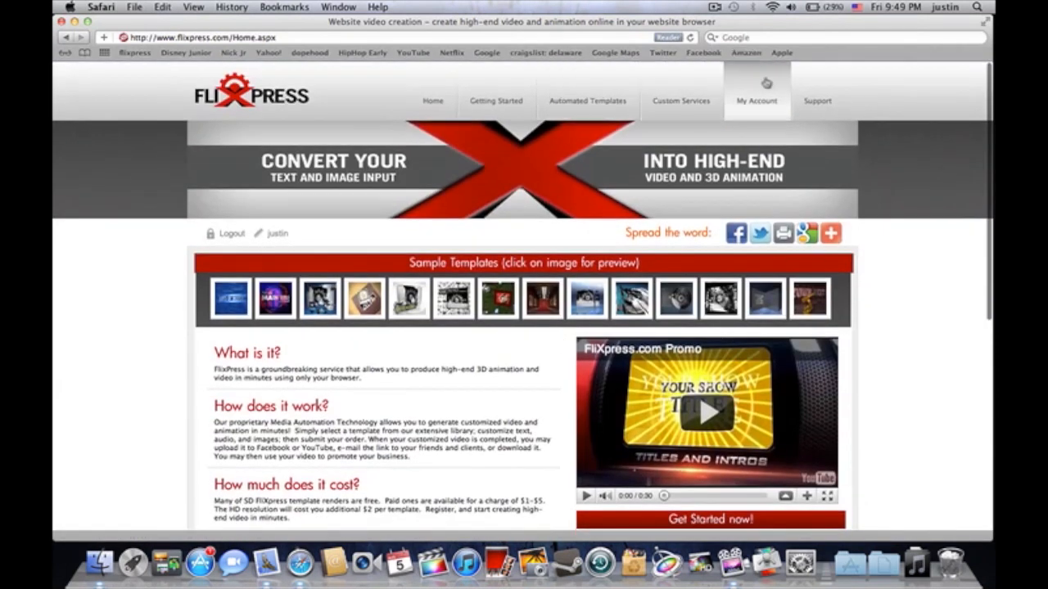
pyautogui.click(756, 101)
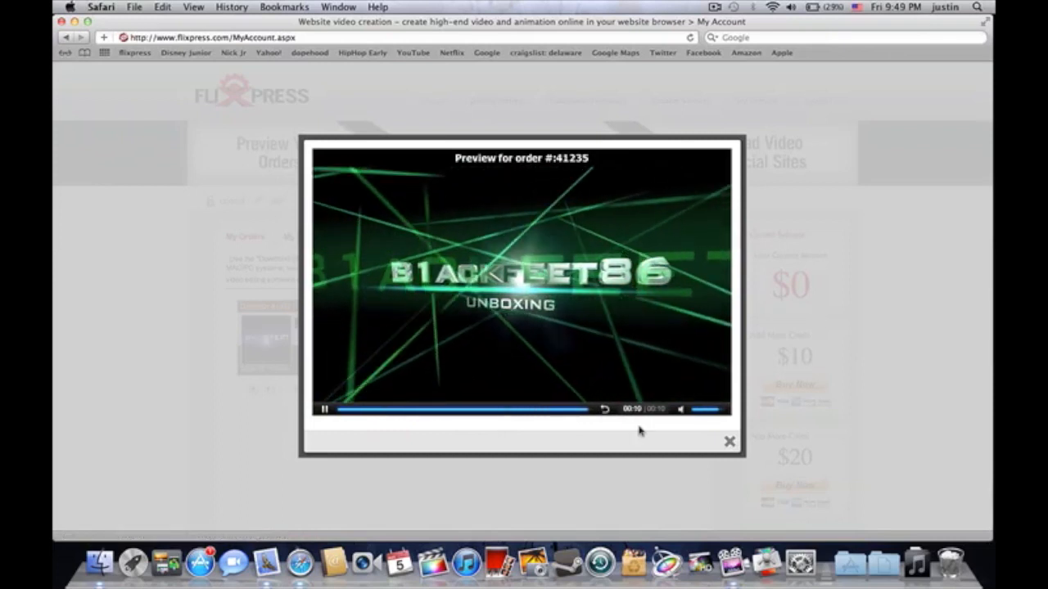
pyautogui.click(728, 441)
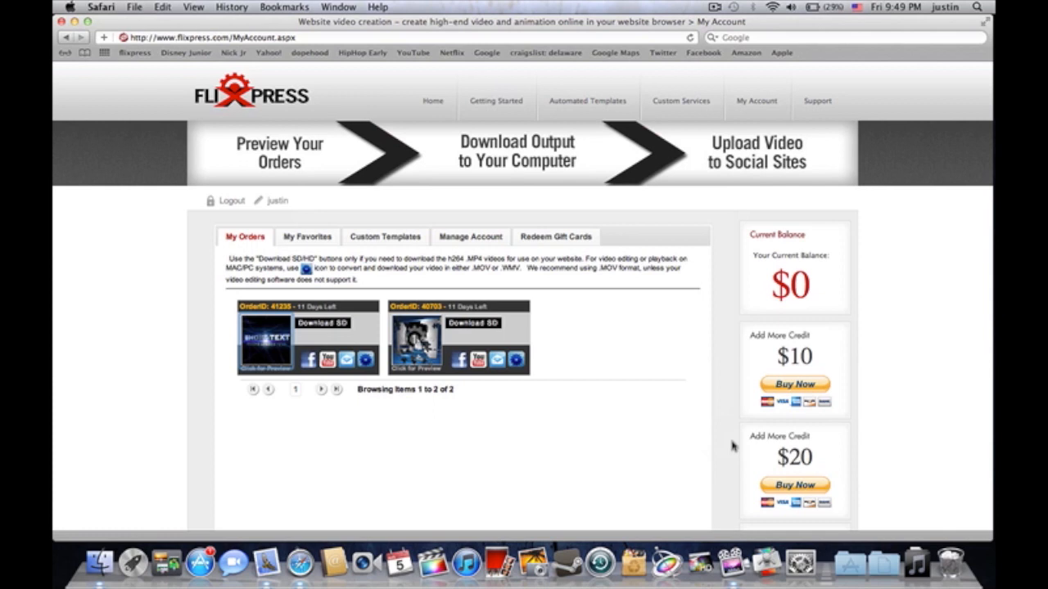
pyautogui.click(307, 236)
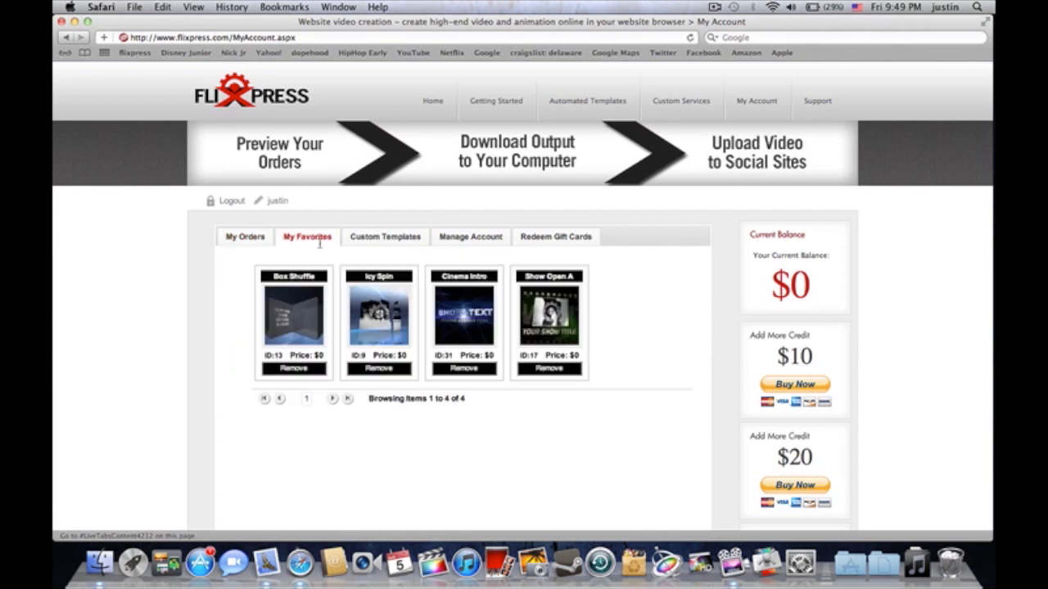
pyautogui.moveTo(589, 386)
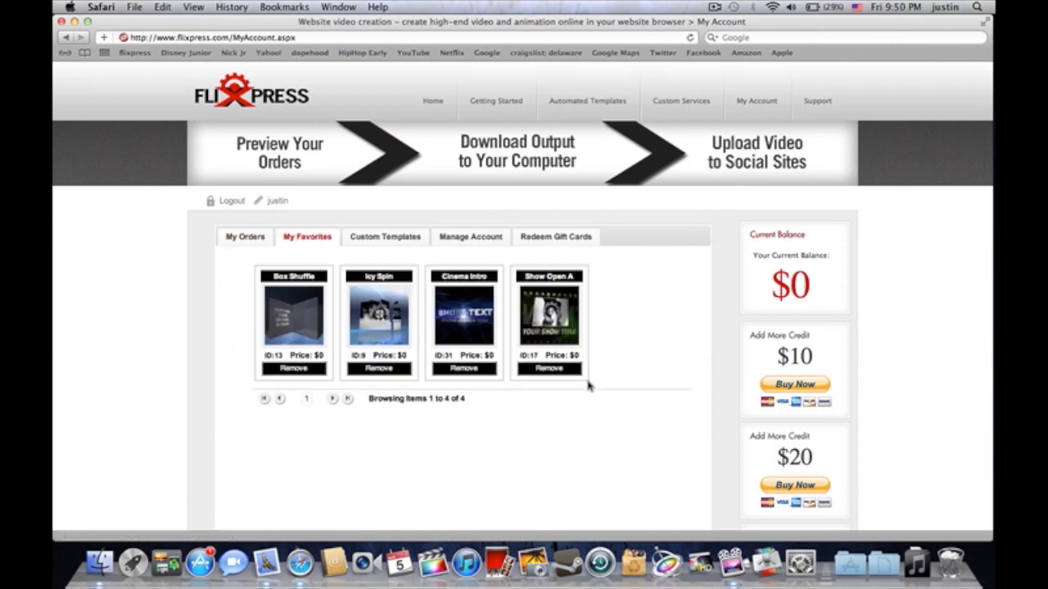
pyautogui.click(385, 236)
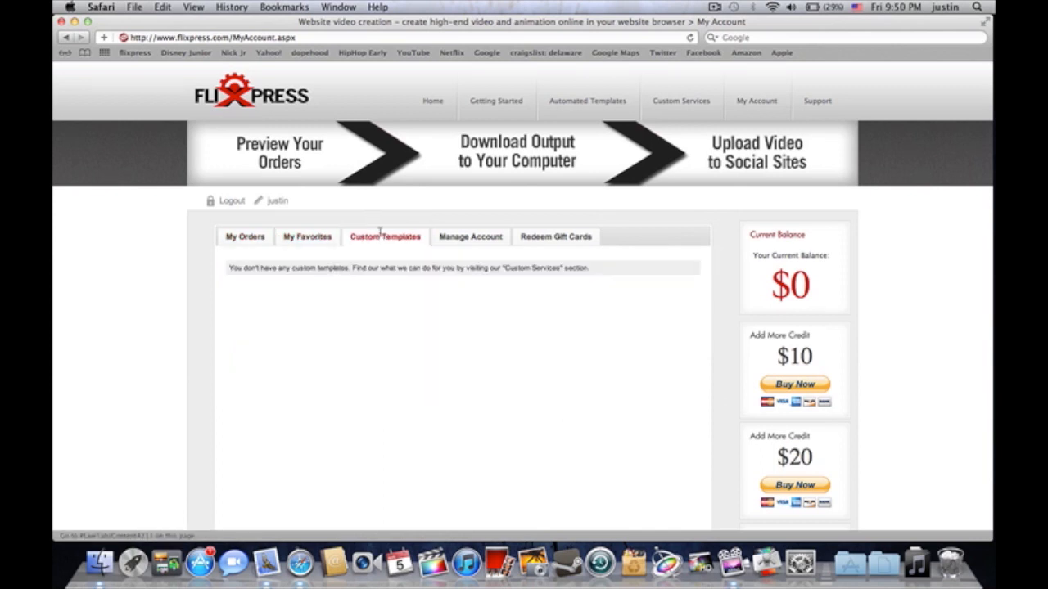
pyautogui.click(470, 237)
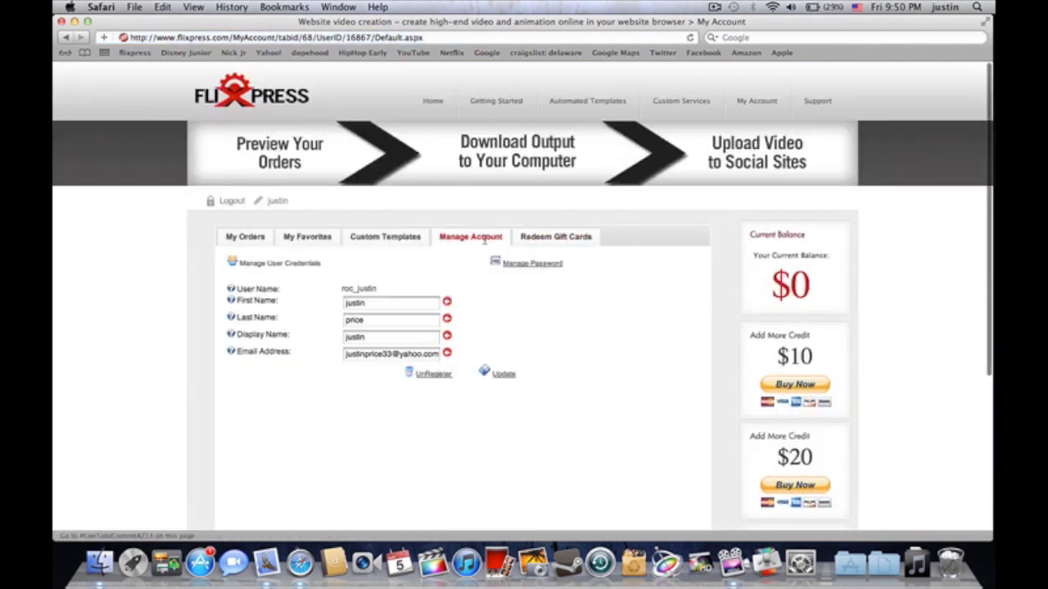
pyautogui.click(307, 236)
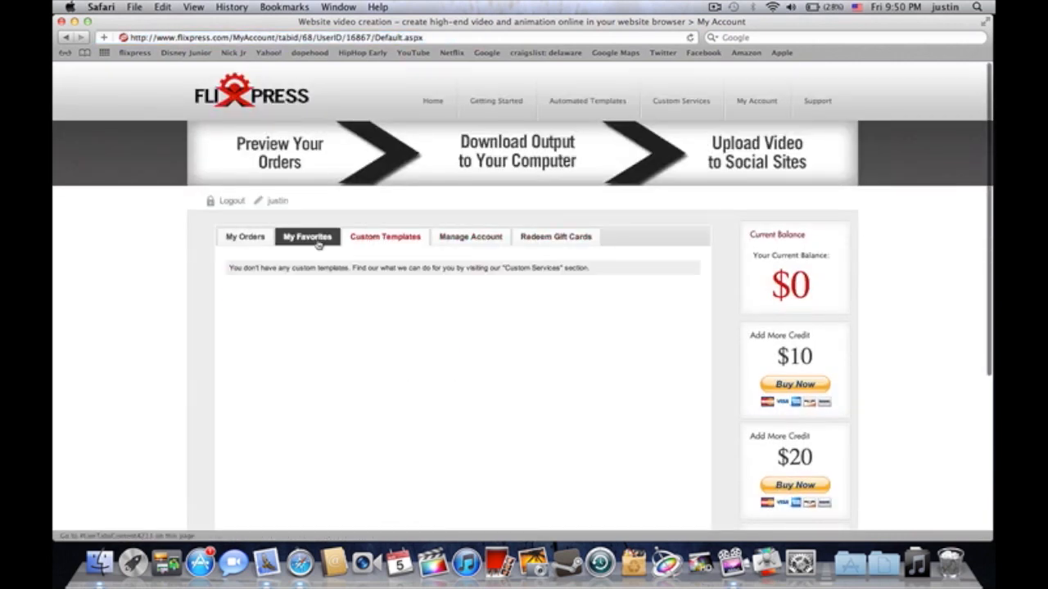
pyautogui.click(307, 237)
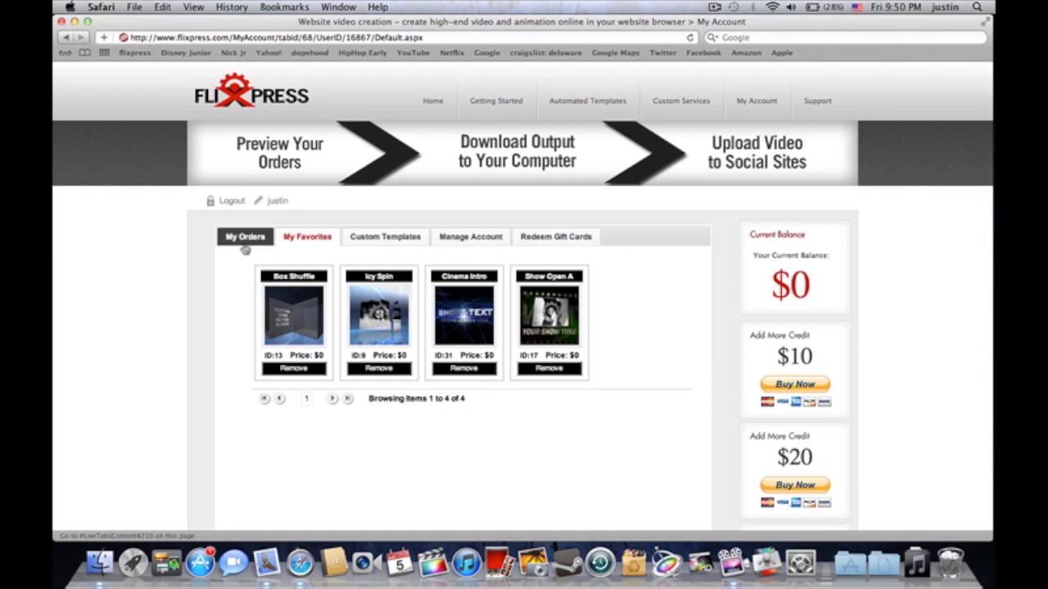
pyautogui.click(244, 236)
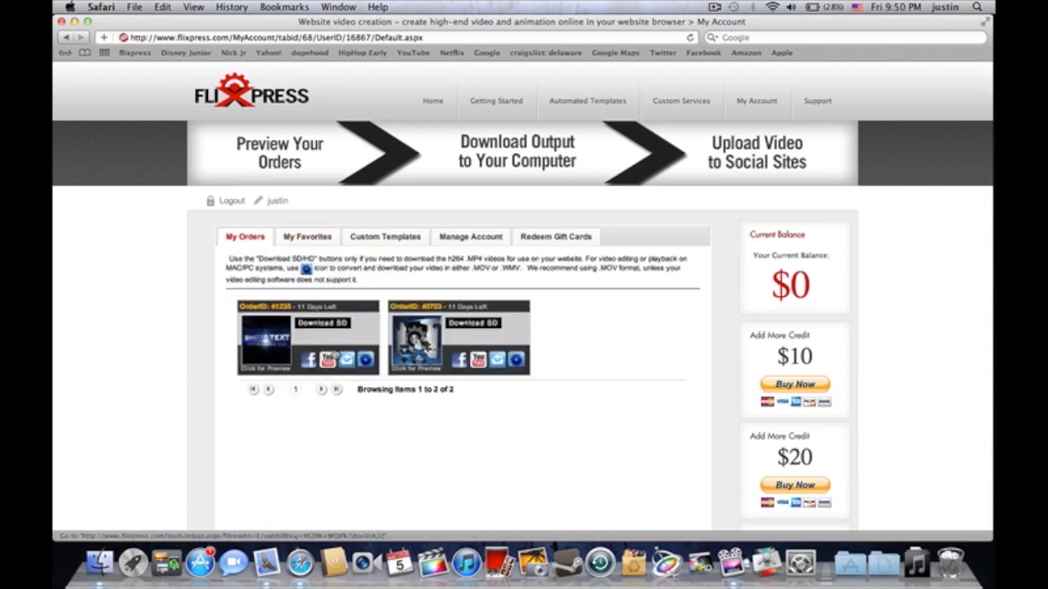
pyautogui.moveTo(596, 297)
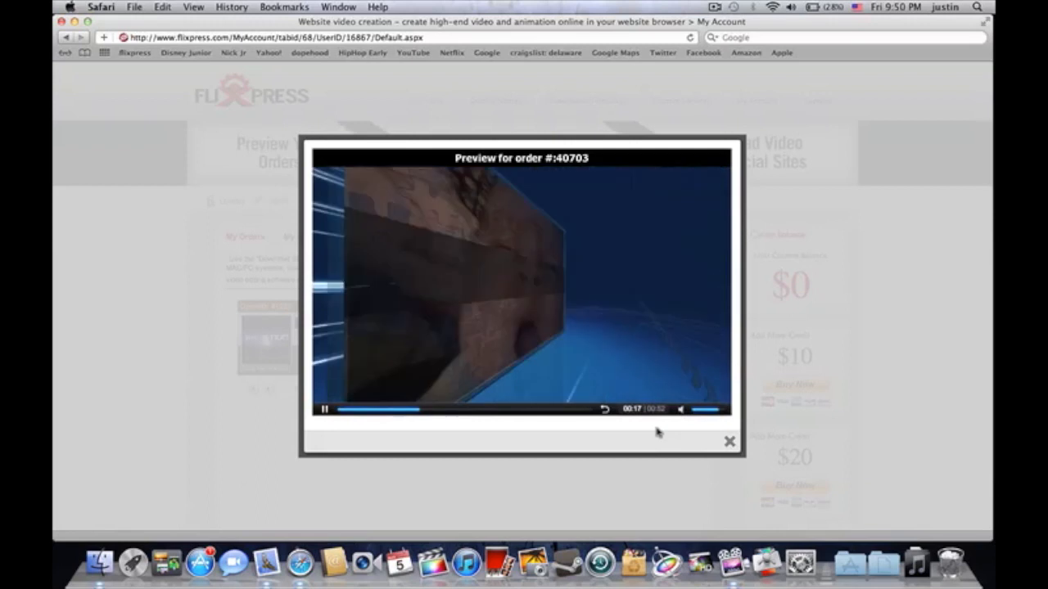
pyautogui.click(728, 441)
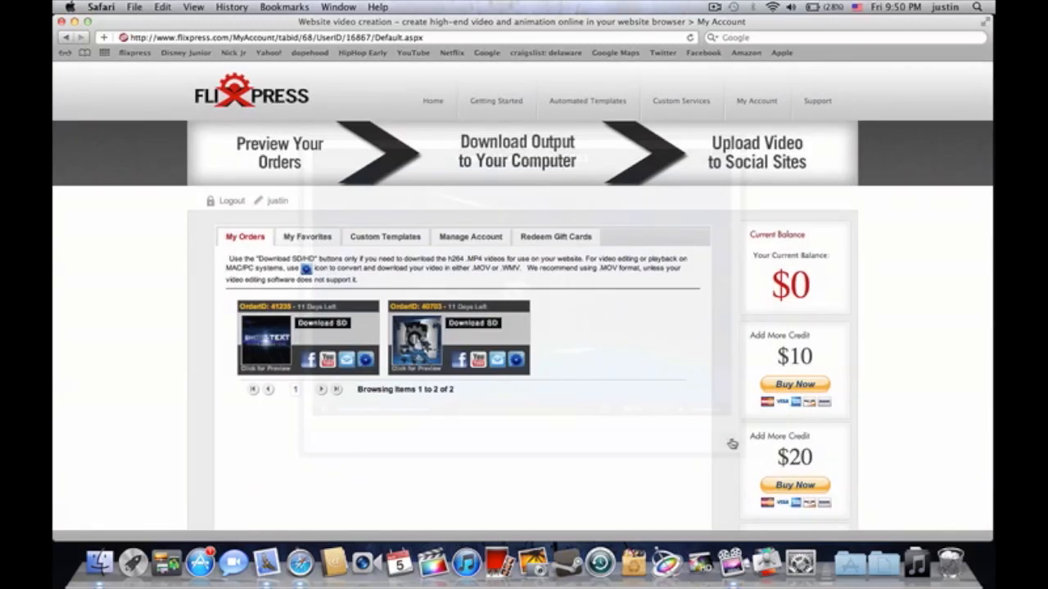